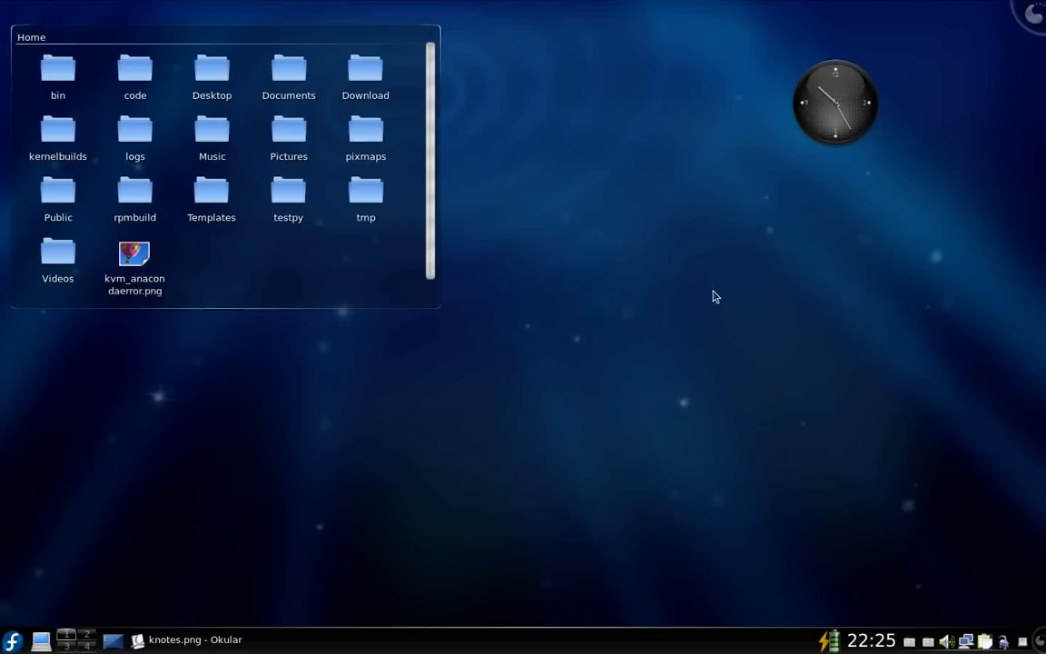
{"action": "mouse_move", "coordinate": [12, 562]}
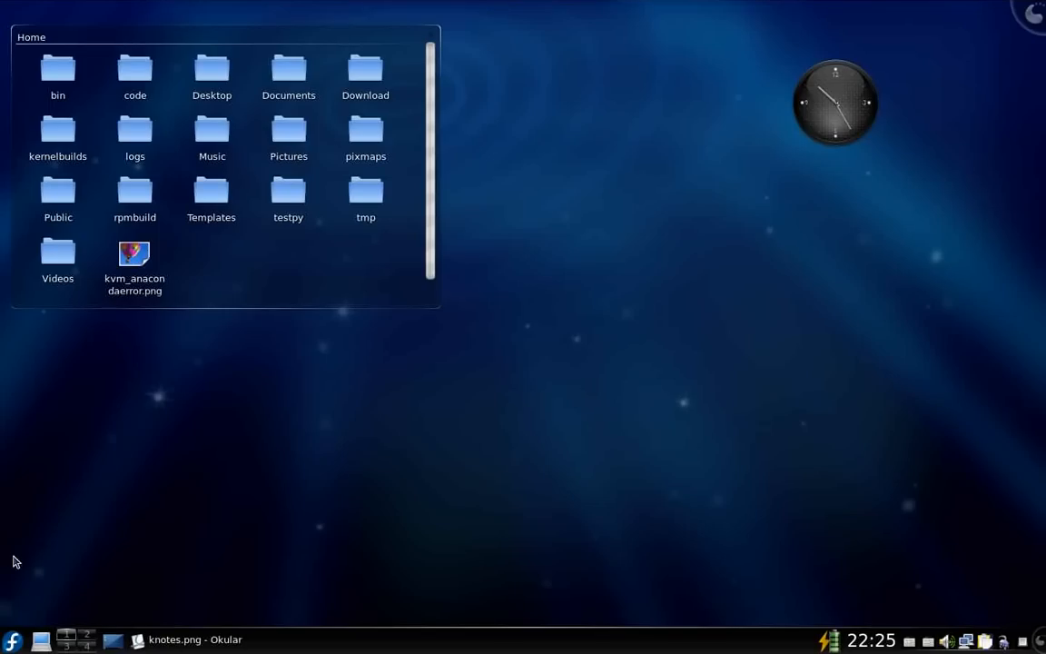
Open the K menu's Utilities submenu to find KNotes Popup Notes.
{"action": "left_click", "coordinate": [12, 637]}
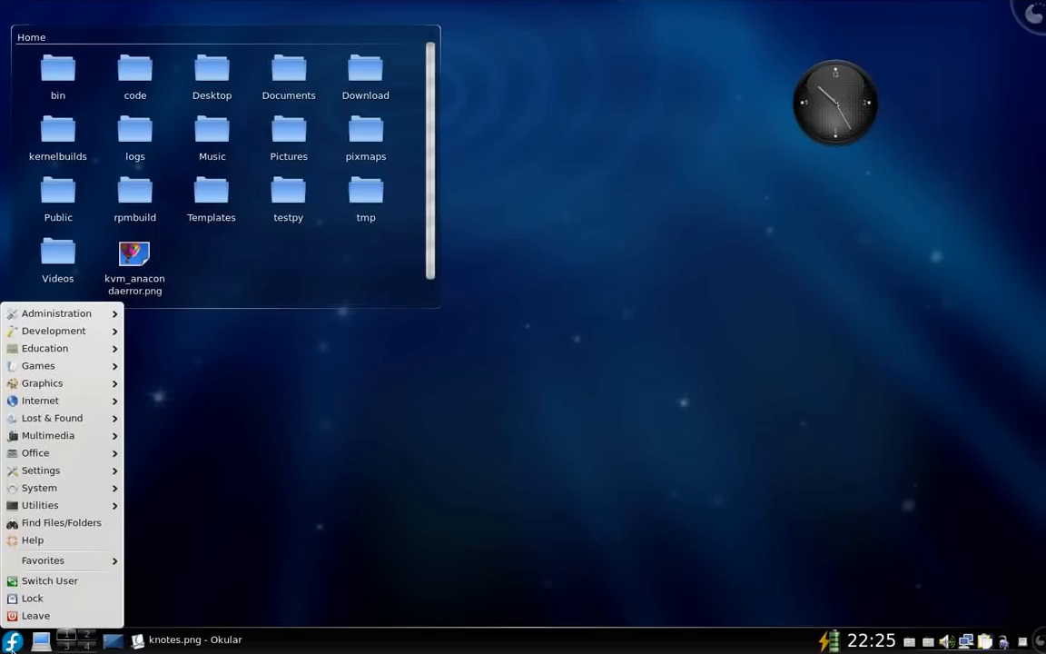
{"action": "left_click", "coordinate": [40, 505]}
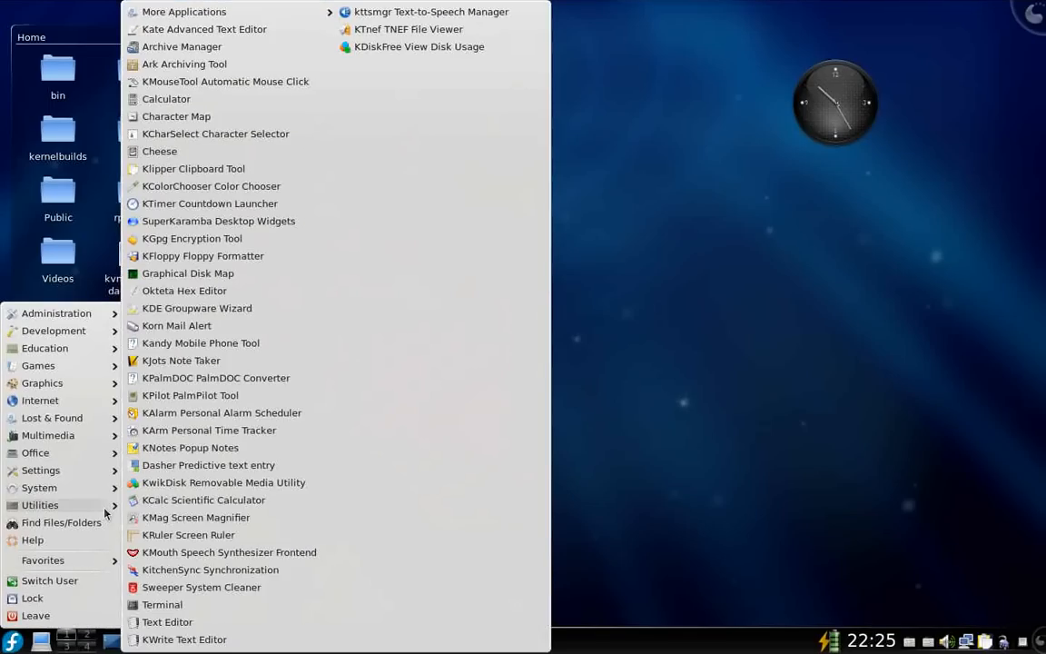
{"action": "mouse_move", "coordinate": [209, 447]}
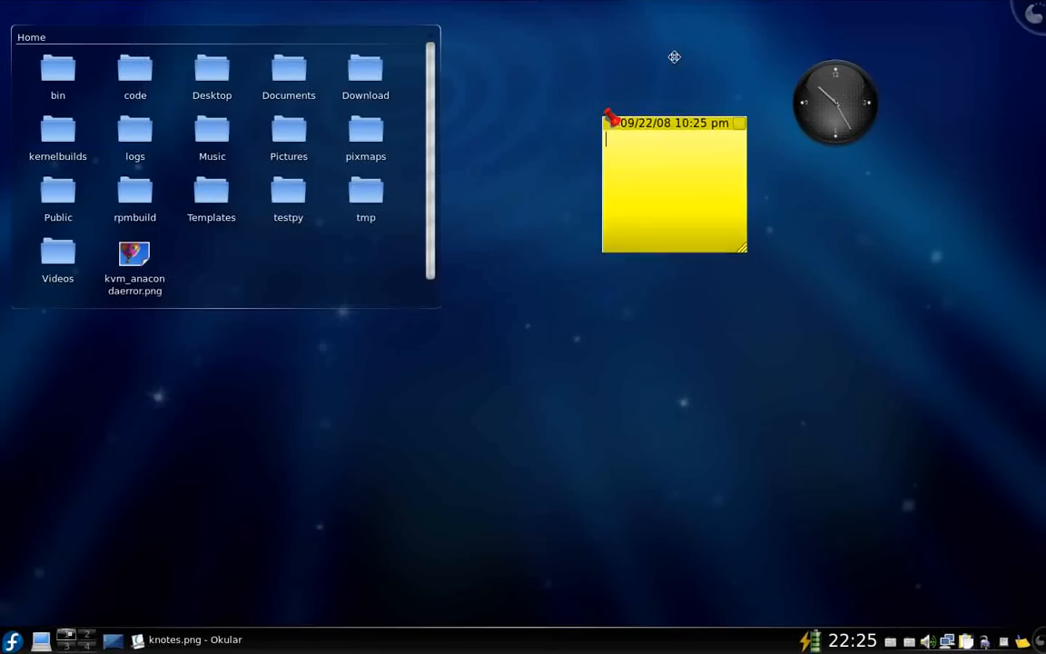
Move the note to the top of the desktop and write '* Create some more videos'.
{"action": "left_click_drag", "start_coordinate": [674, 123], "coordinate": [656, 45]}
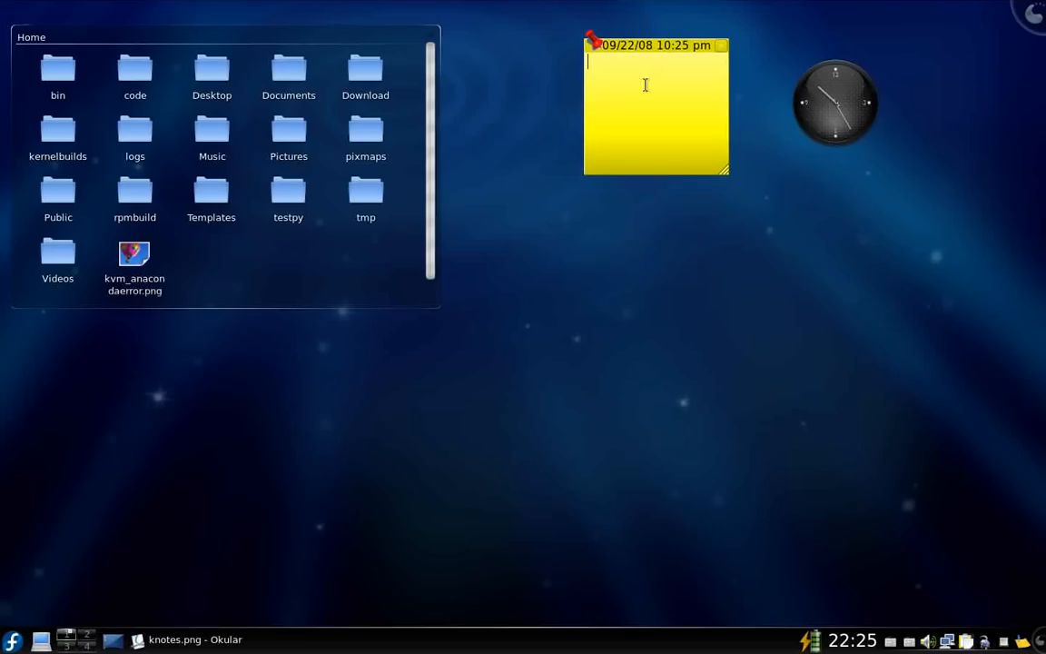
{"action": "type", "text": "*"}
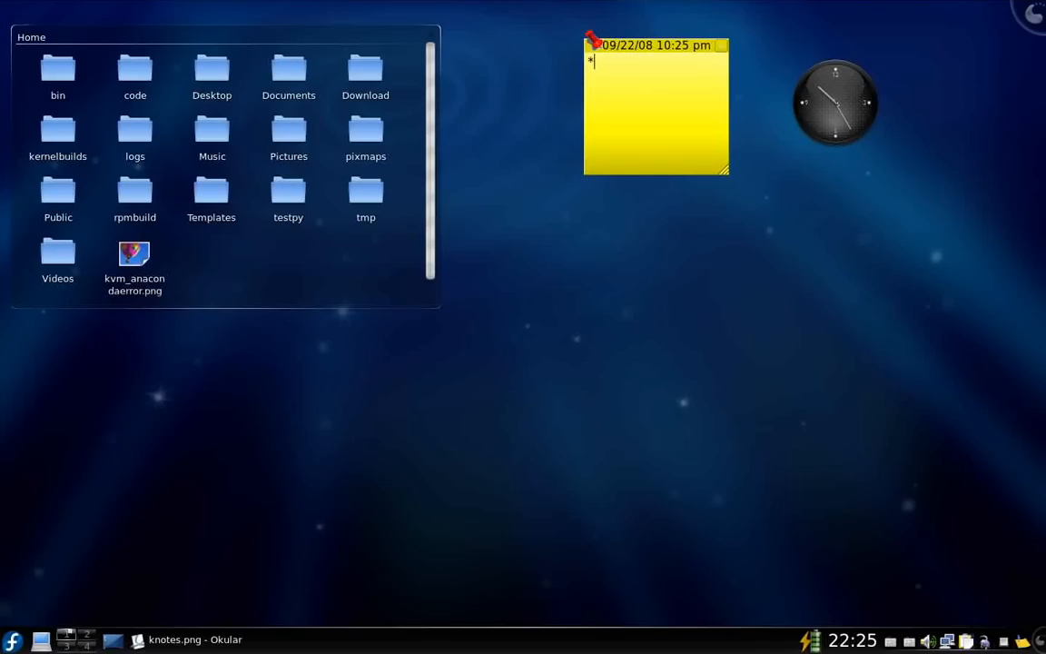
{"action": "type", "text": "Create"}
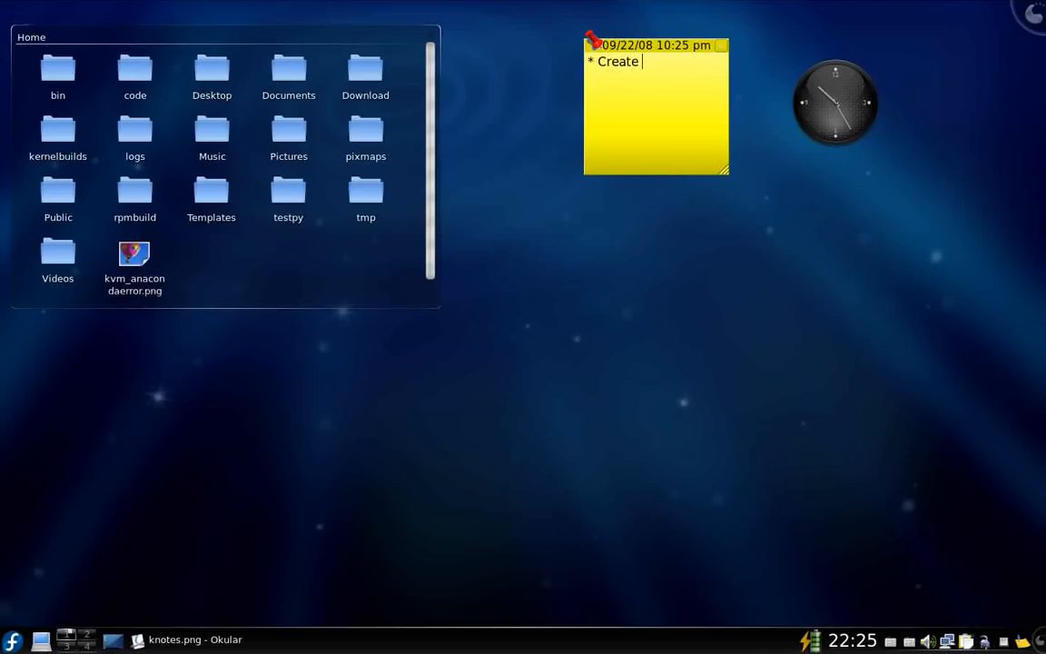
{"action": "type", "text": "some mo"}
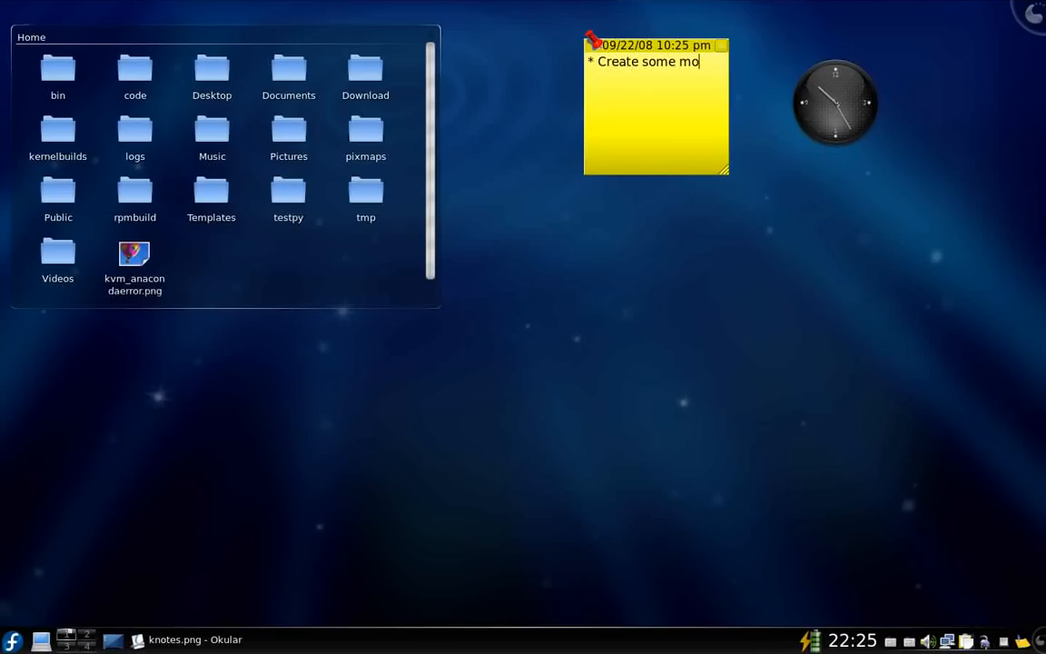
{"action": "type", "text": "re bi"}
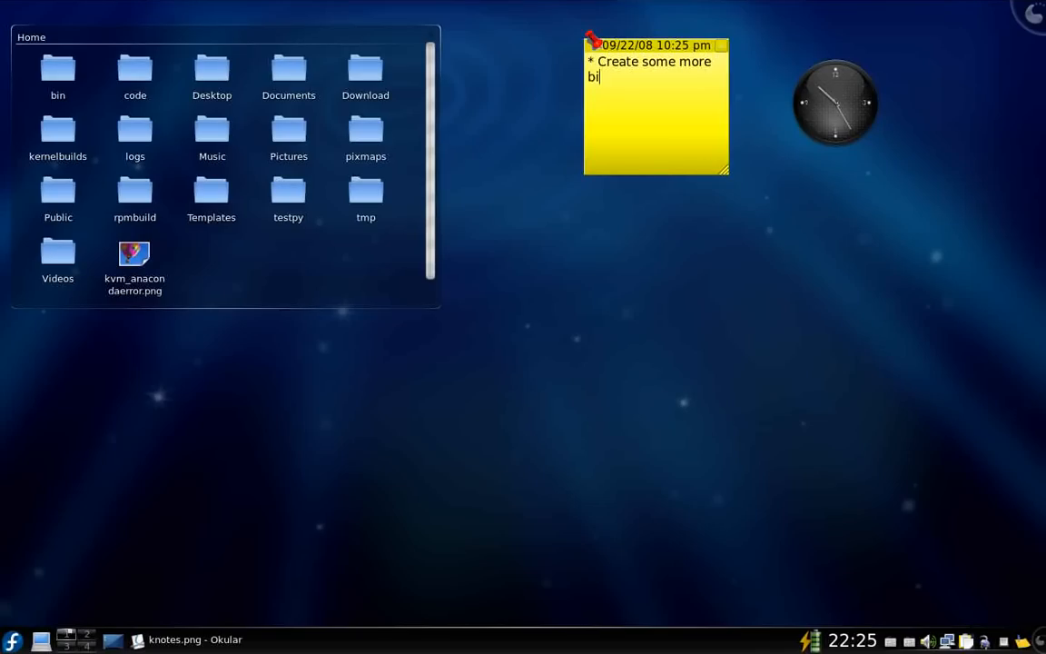
{"action": "type", "text": "deo"}
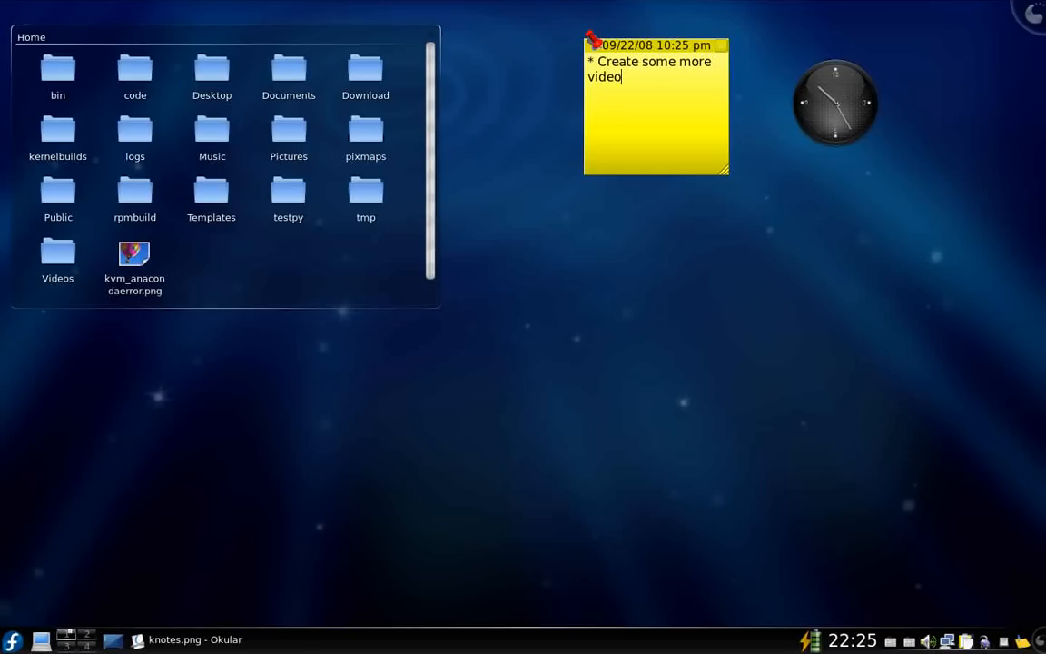
{"action": "type", "text": "s"}
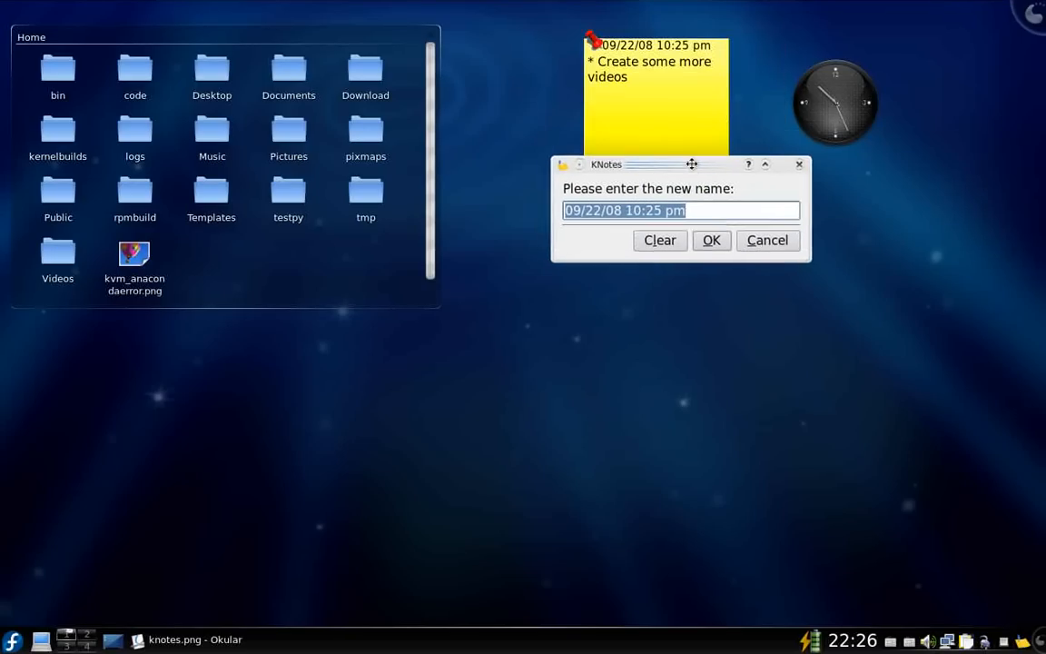
Clear the half-typed name and rename the note 'ToDo List'.
{"action": "type", "text": "Wo"}
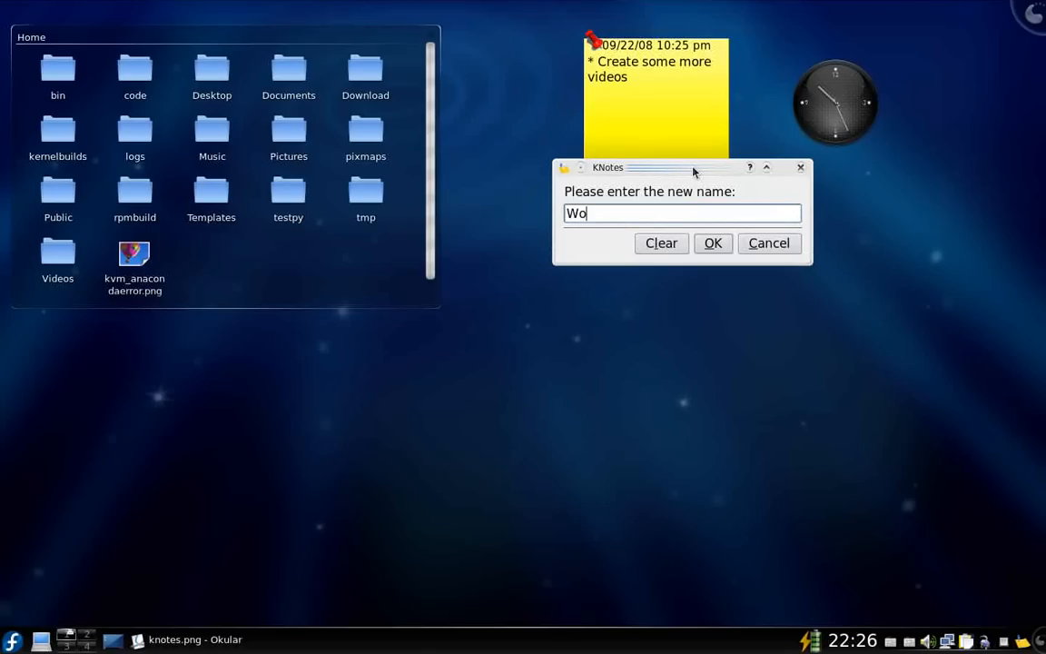
{"action": "left_click", "coordinate": [661, 242]}
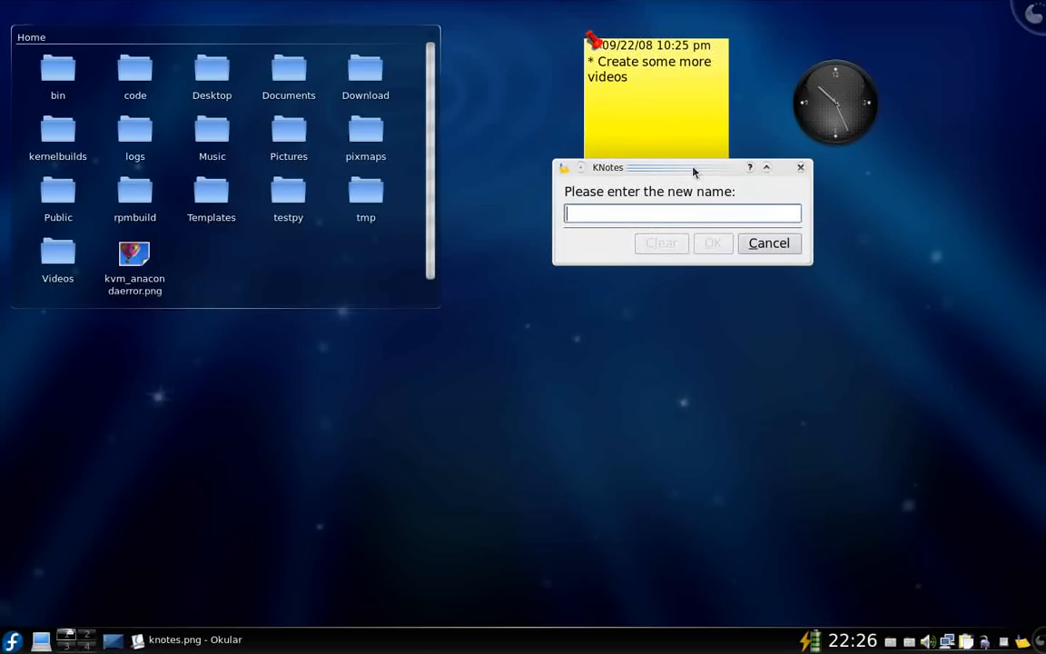
{"action": "type", "text": "ToDo"}
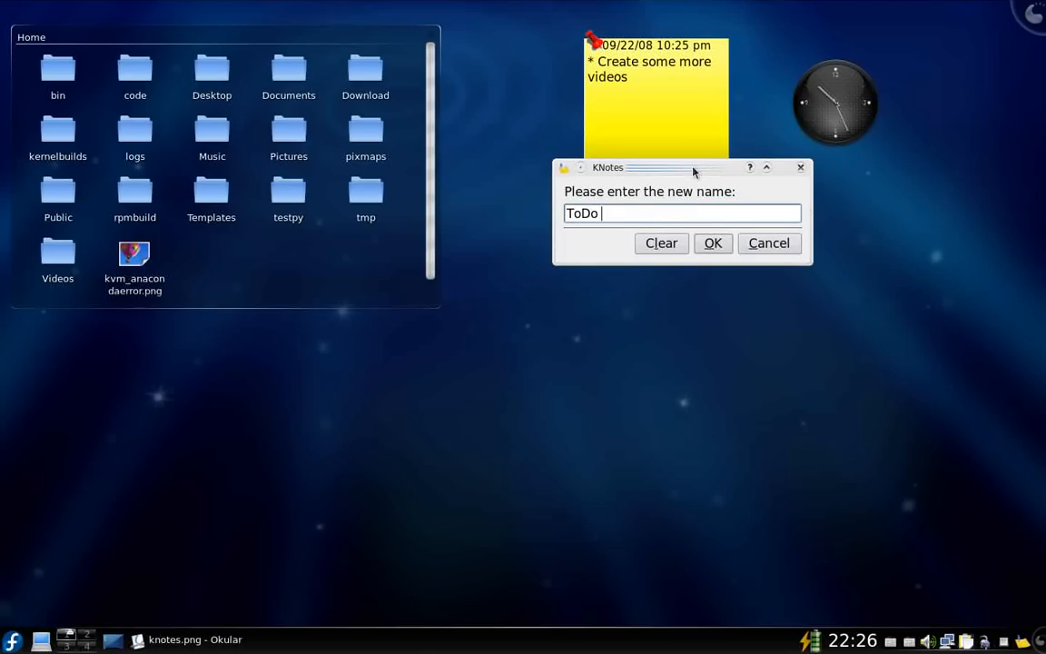
{"action": "type", "text": "List"}
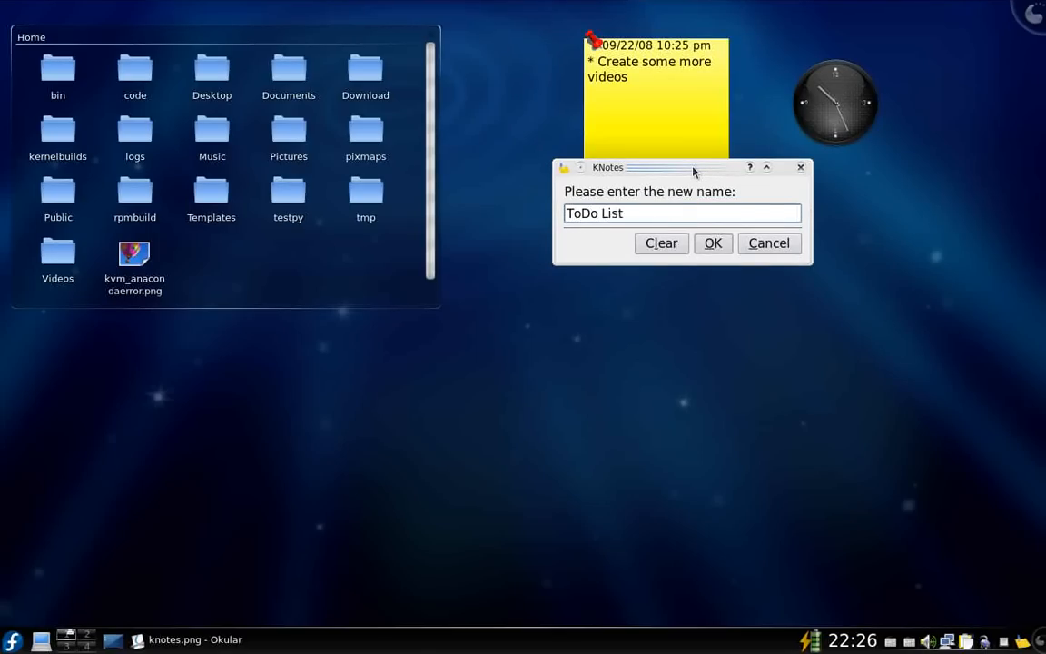
{"action": "left_click", "coordinate": [713, 242]}
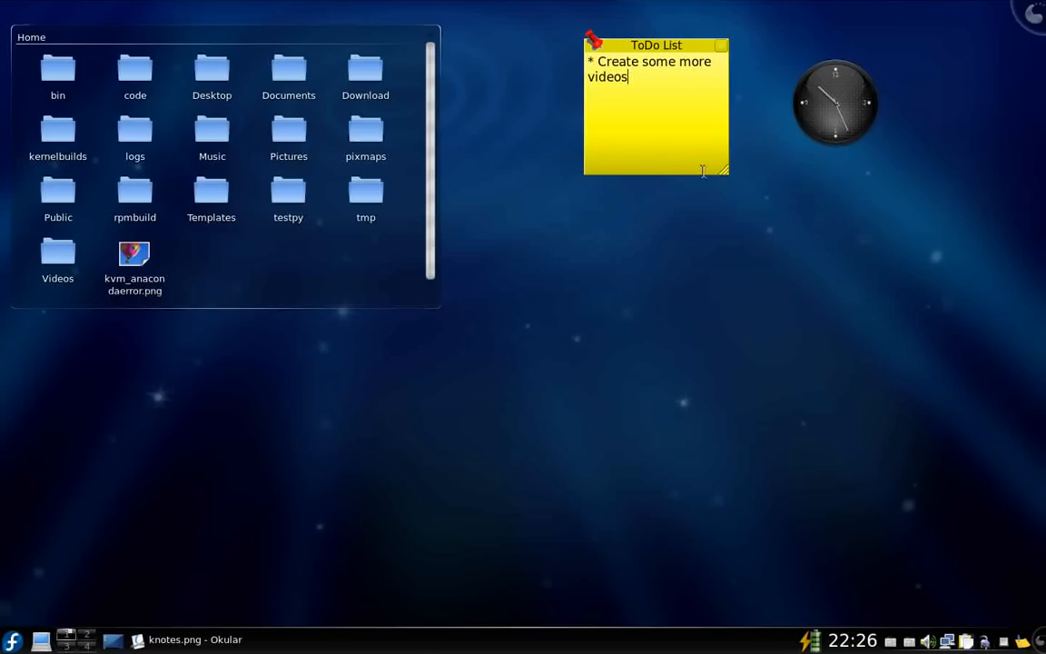
{"action": "mouse_move", "coordinate": [719, 49]}
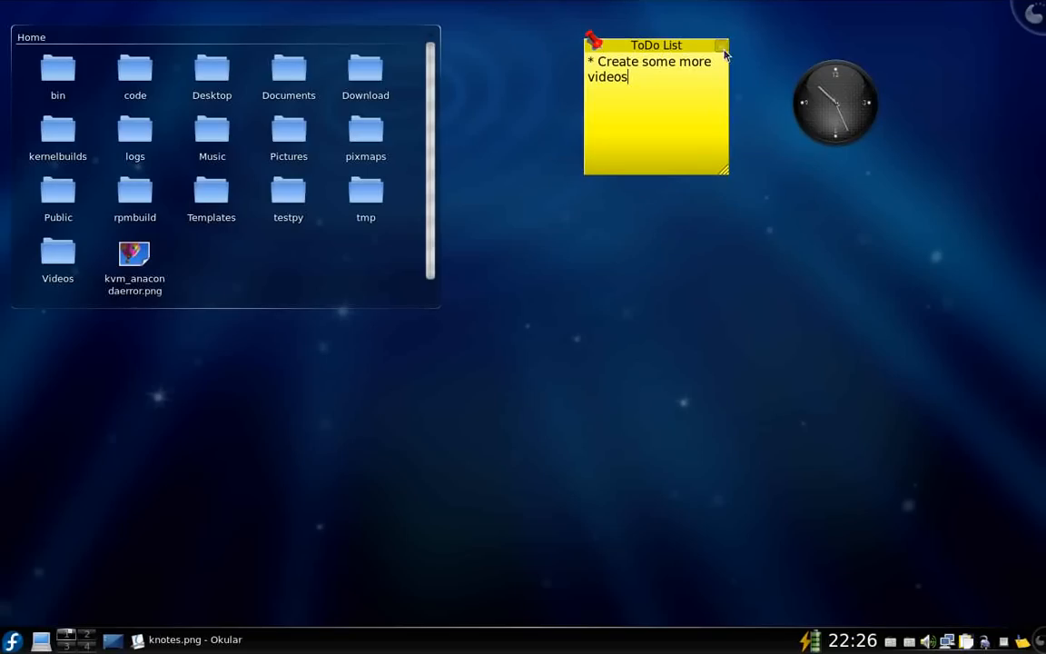
Hide and restore the ToDo List note, then launch Konqueror via Run Command 'konq'.
{"action": "left_click", "coordinate": [720, 45]}
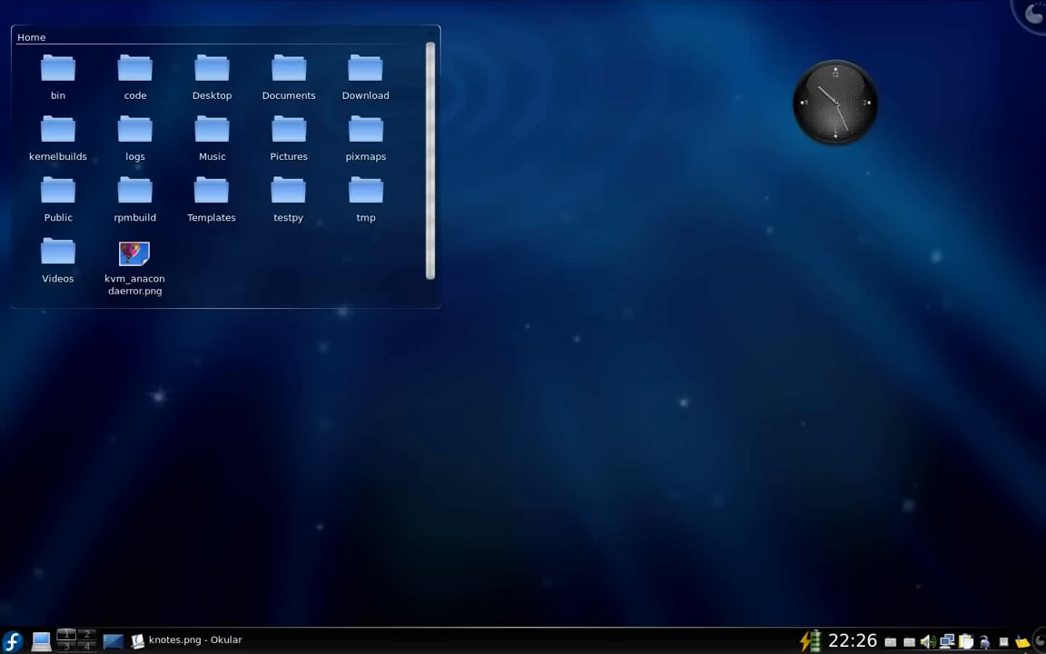
{"action": "left_click", "coordinate": [1023, 638]}
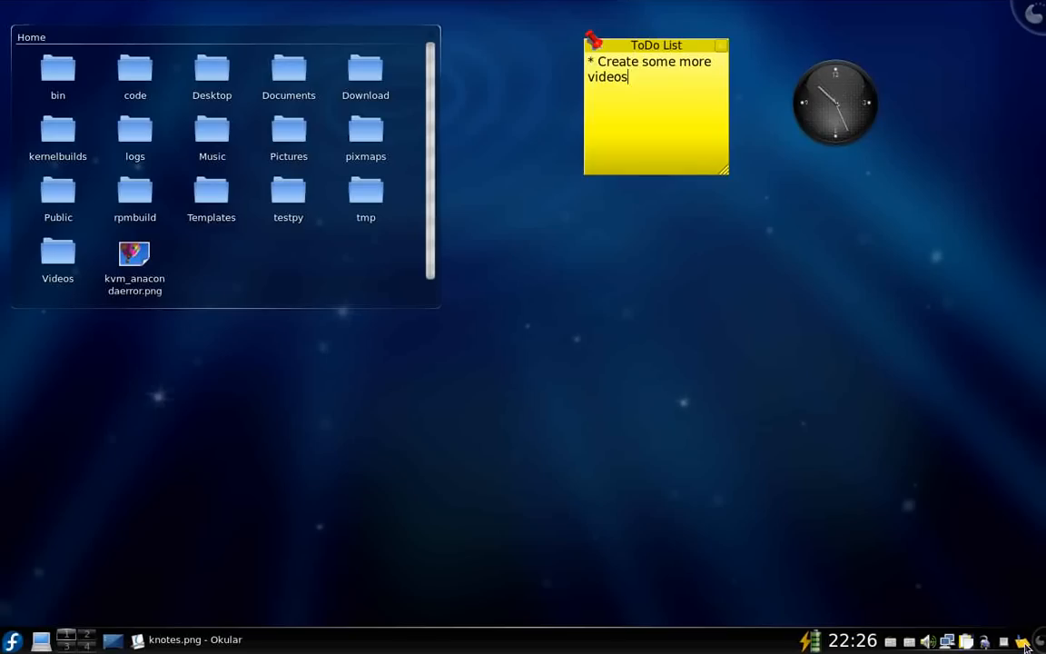
{"action": "mouse_move", "coordinate": [750, 252]}
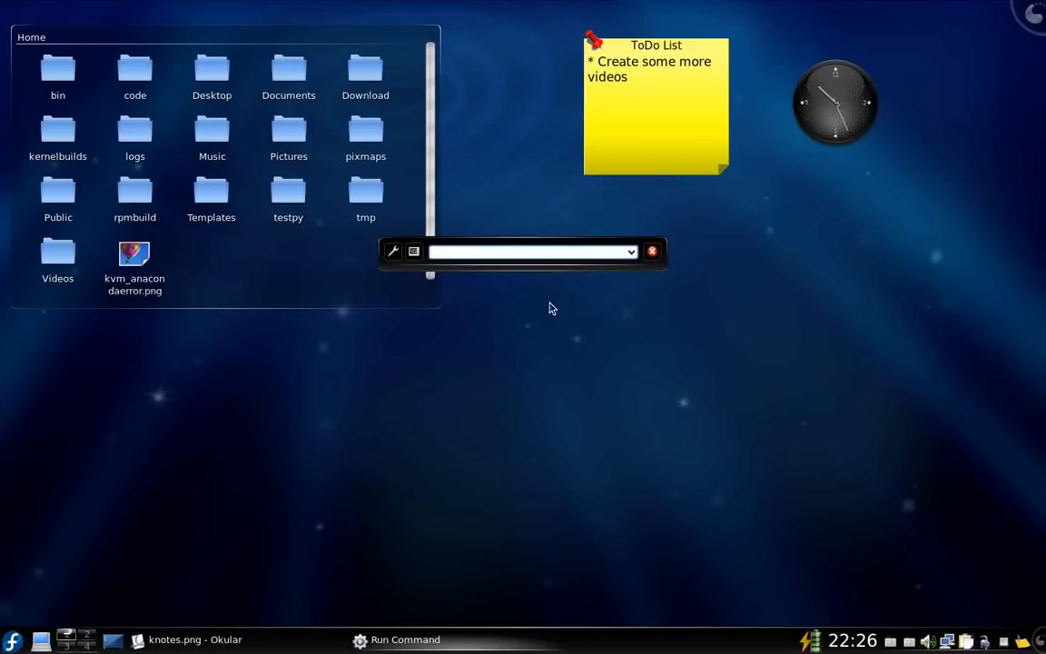
{"action": "type", "text": "konq"}
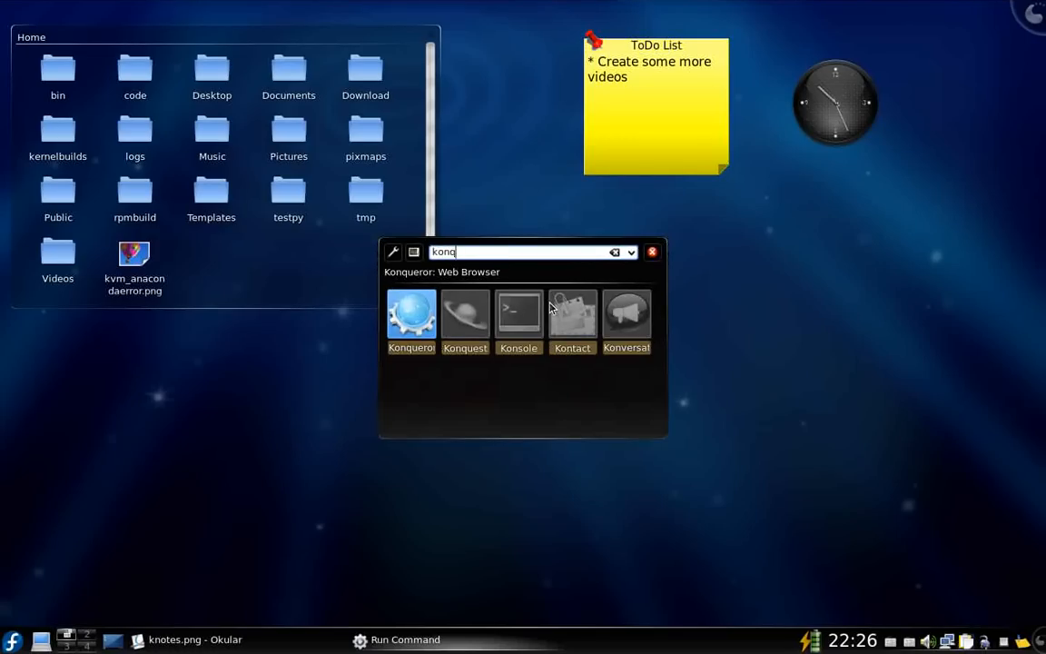
{"action": "left_click", "coordinate": [410, 314]}
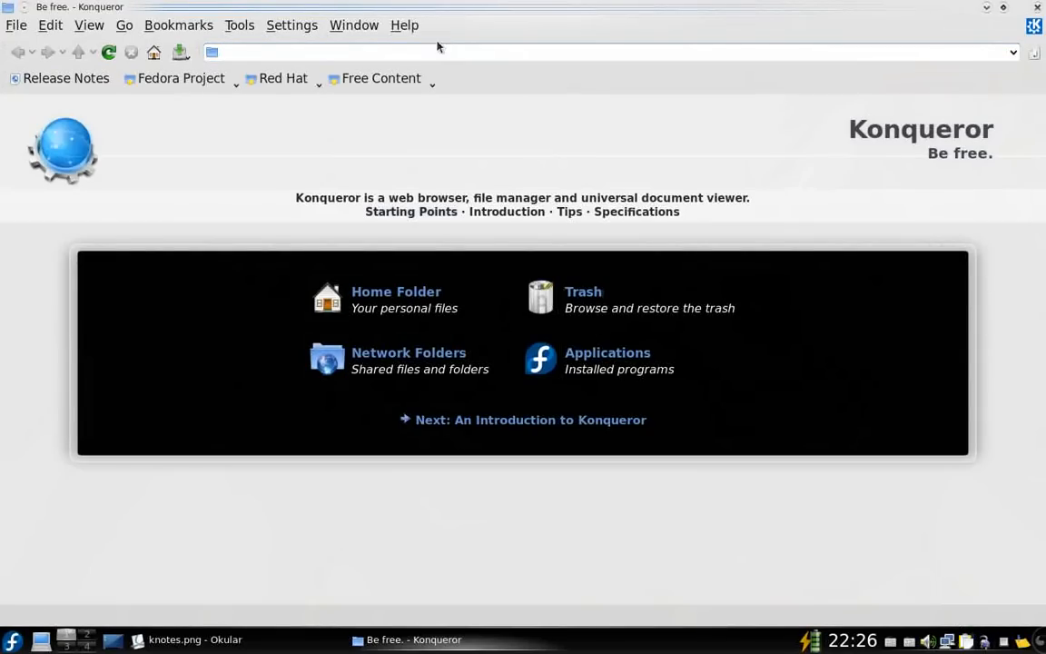
Enter planet.kde.org into Konqueror's location bar.
{"action": "left_click", "coordinate": [431, 51]}
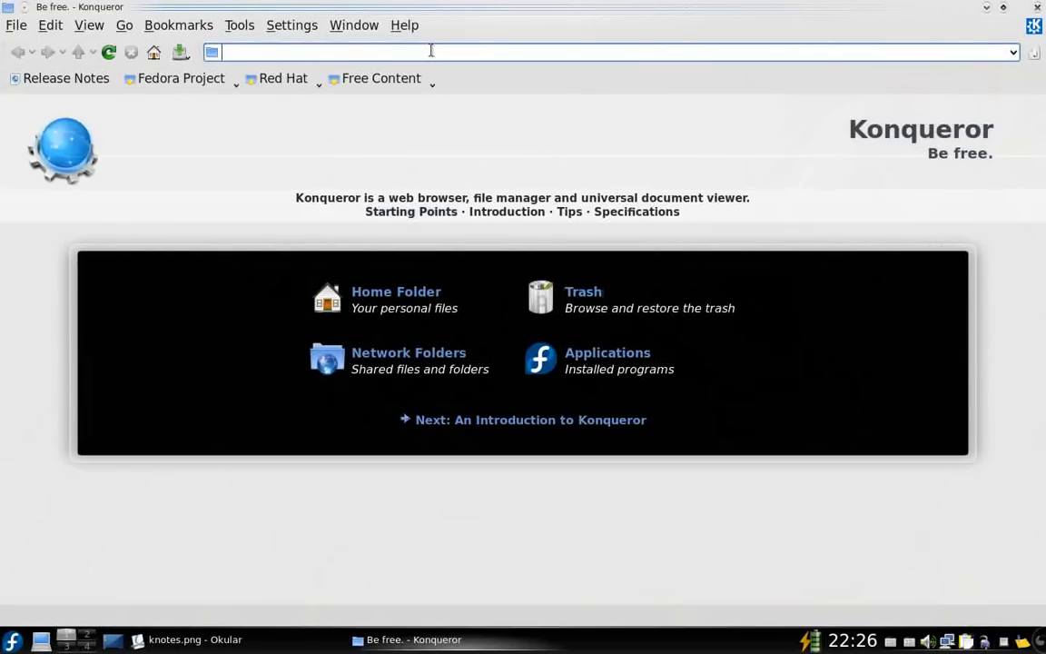
{"action": "type", "text": "planet.kde.org"}
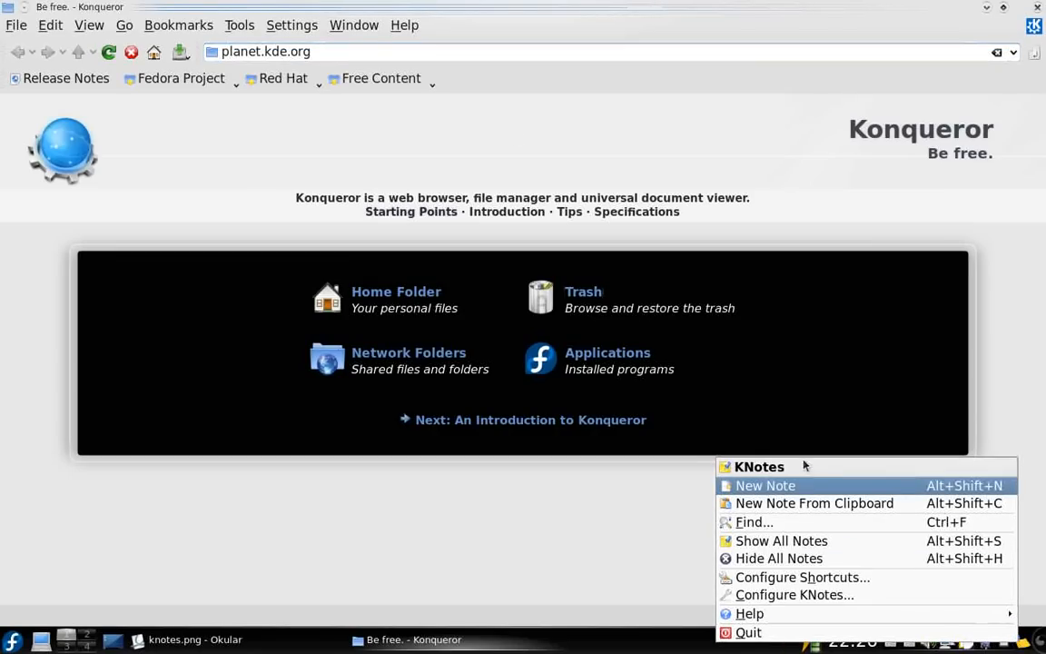
Create a new note, rename it 'Dreams', and start typing 'Buy' inside.
{"action": "left_click", "coordinate": [765, 486]}
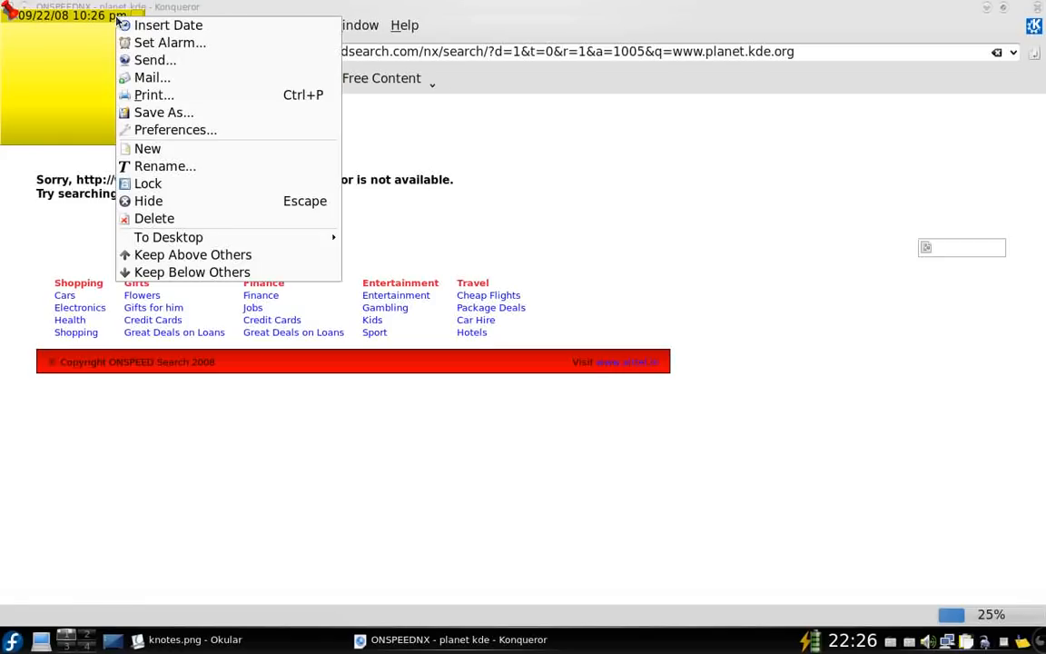
{"action": "left_click", "coordinate": [163, 166]}
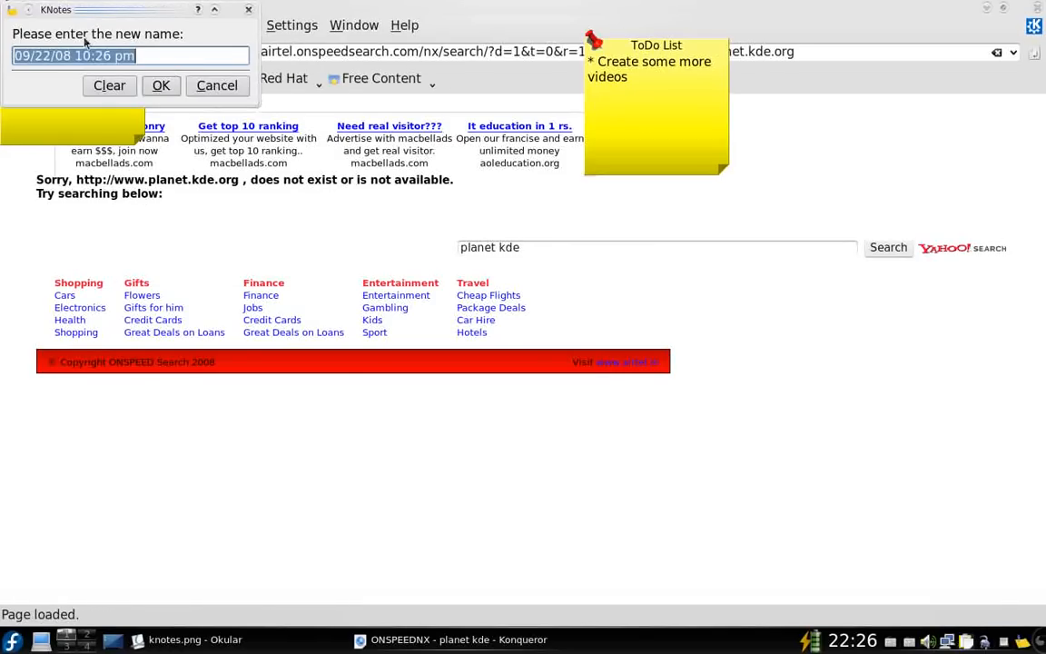
{"action": "type", "text": "D"}
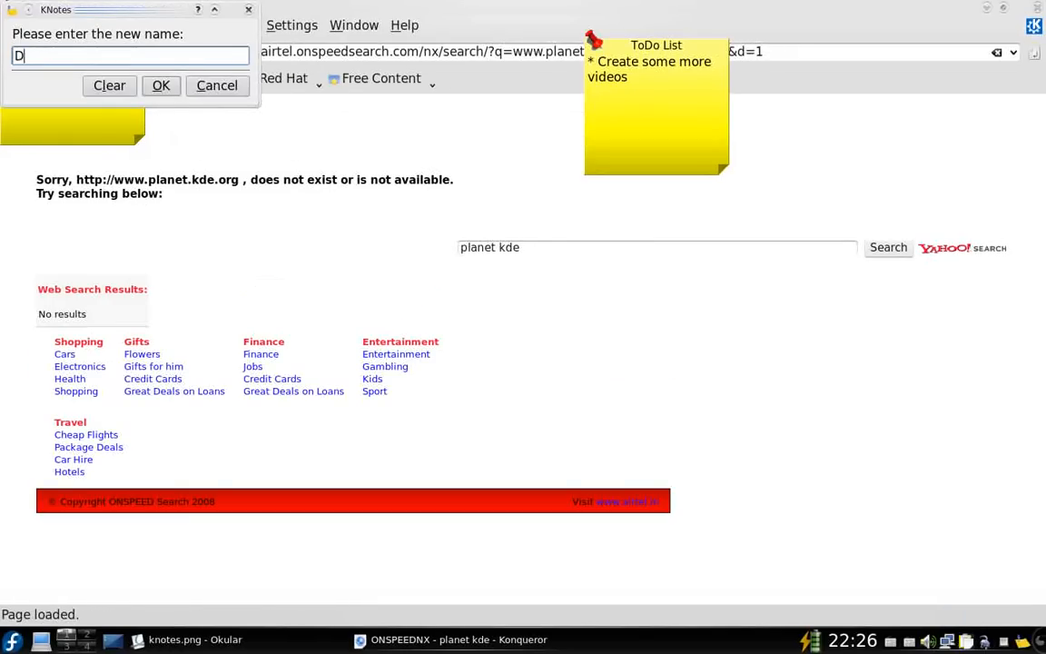
{"action": "type", "text": "reams"}
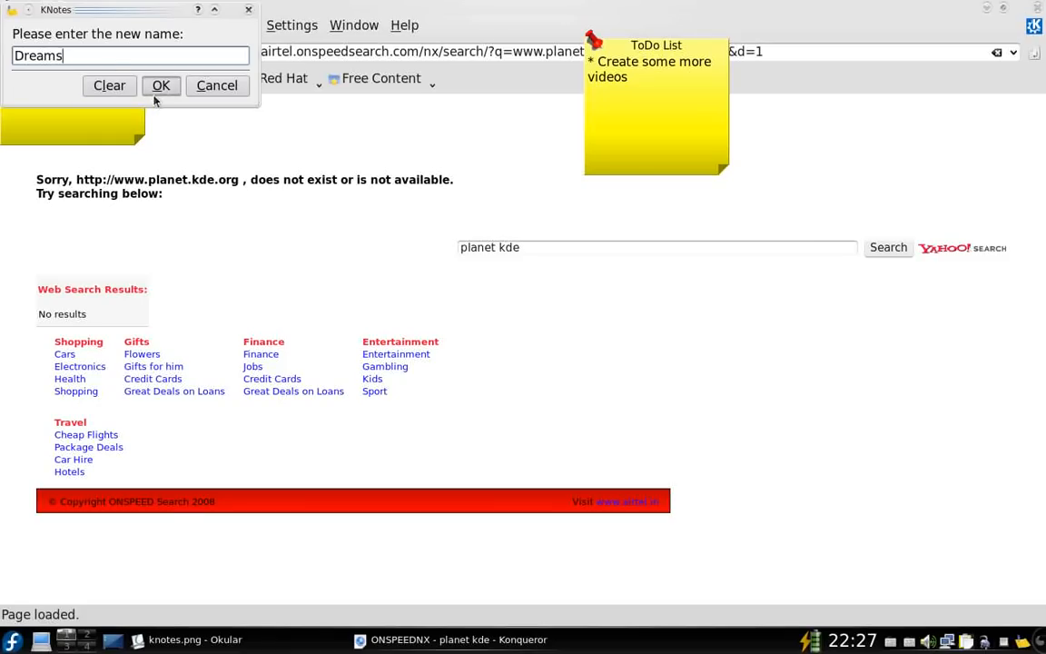
{"action": "left_click", "coordinate": [168, 85]}
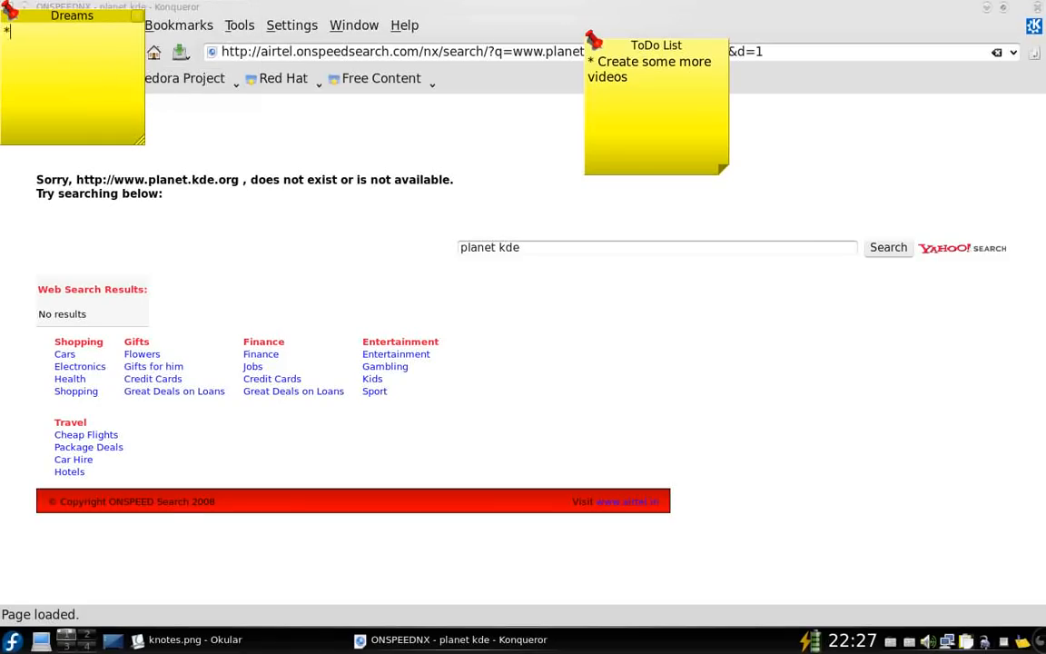
{"action": "type", "text": "Buy"}
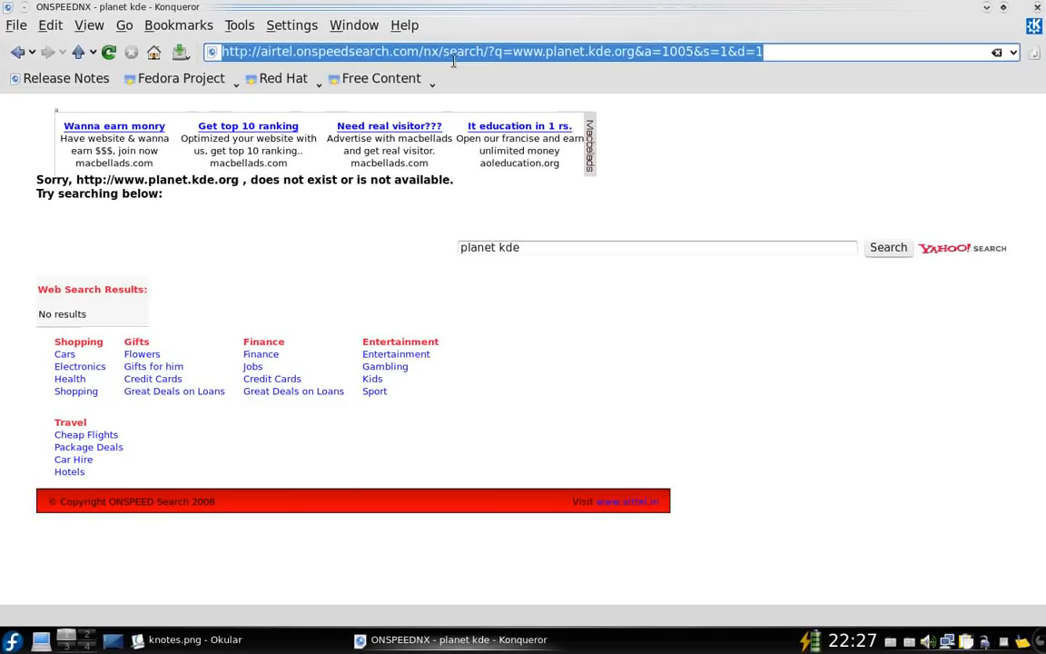
Go to kde.org and select the whole KDE 4.1.1 released announcement paragraph.
{"action": "type", "text": "kde.or"}
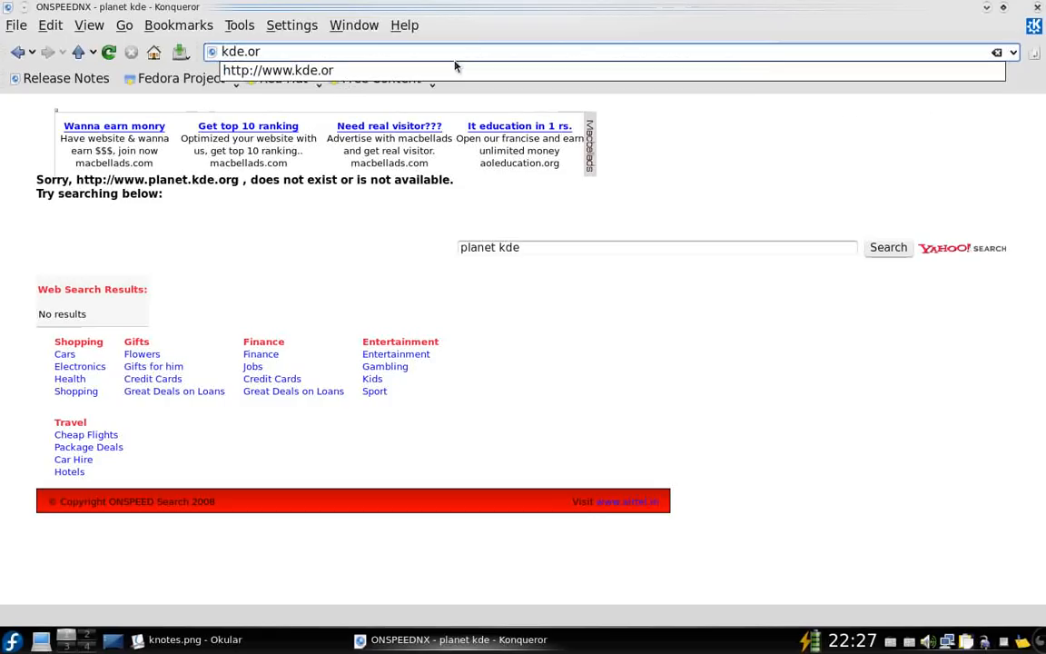
{"action": "key", "text": "Return"}
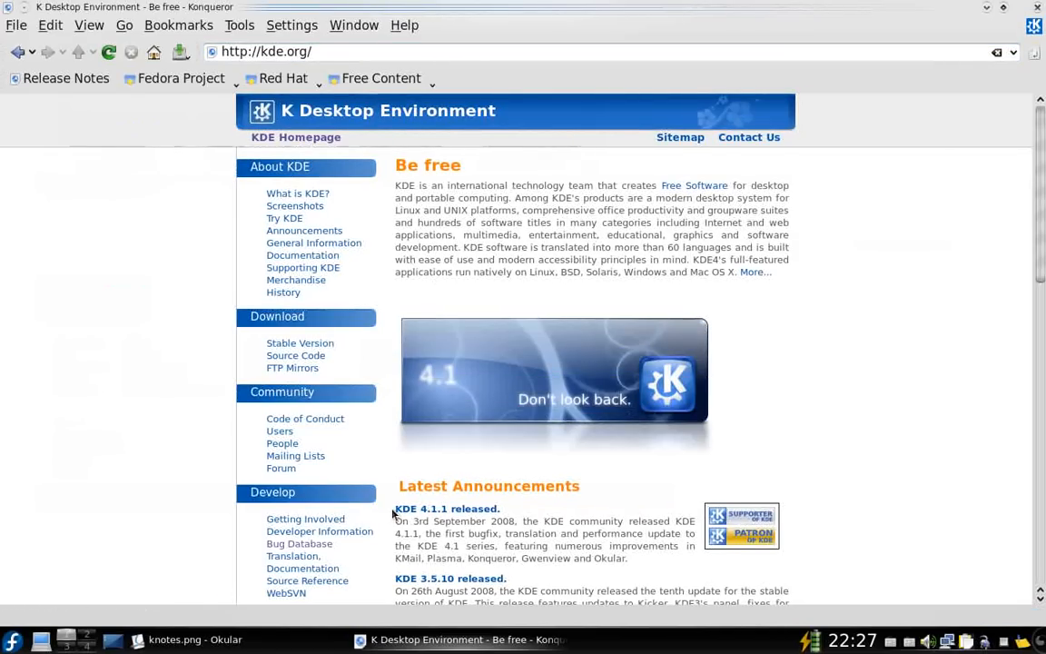
{"action": "left_click_drag", "start_coordinate": [395, 507], "coordinate": [463, 520]}
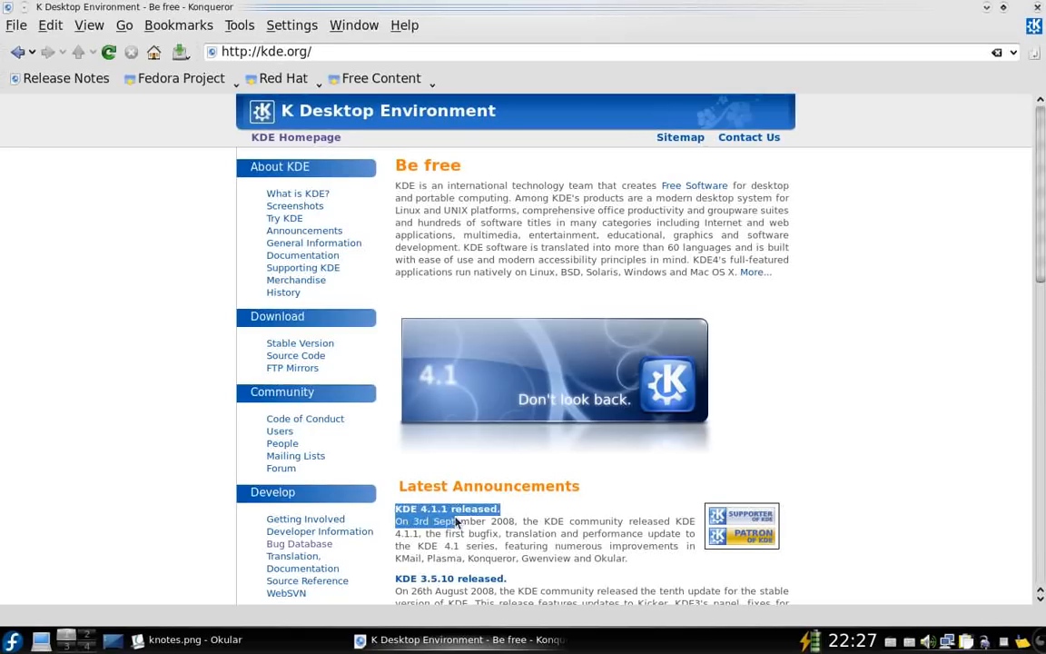
{"action": "left_click_drag", "start_coordinate": [459, 522], "coordinate": [660, 558]}
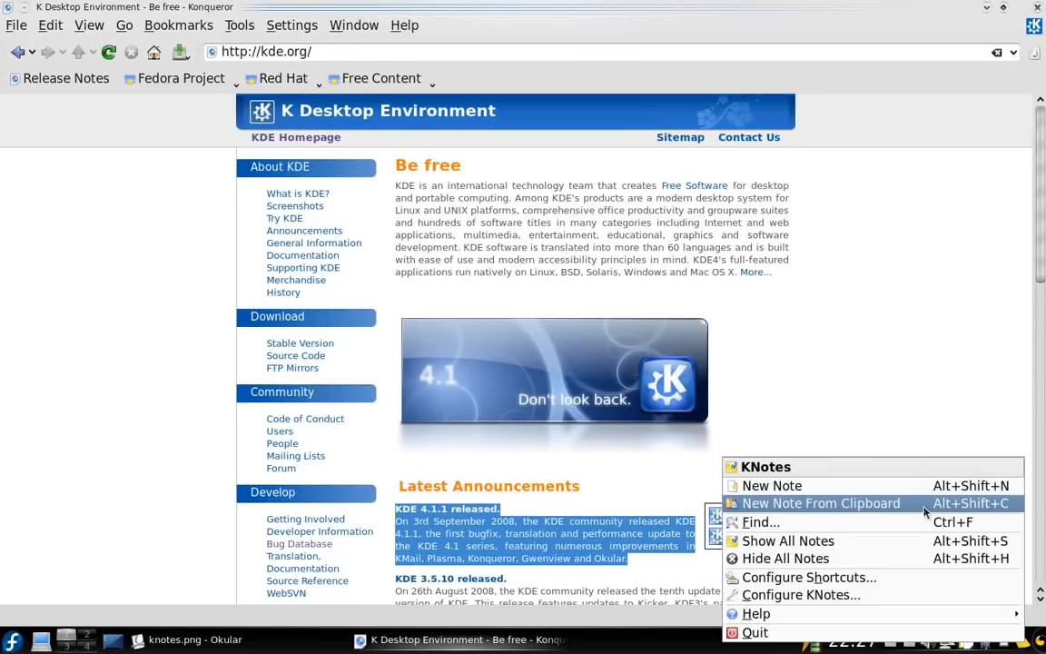
Create a note from the copied KDE 4.1.1 announcement and widen it.
{"action": "left_click", "coordinate": [822, 503]}
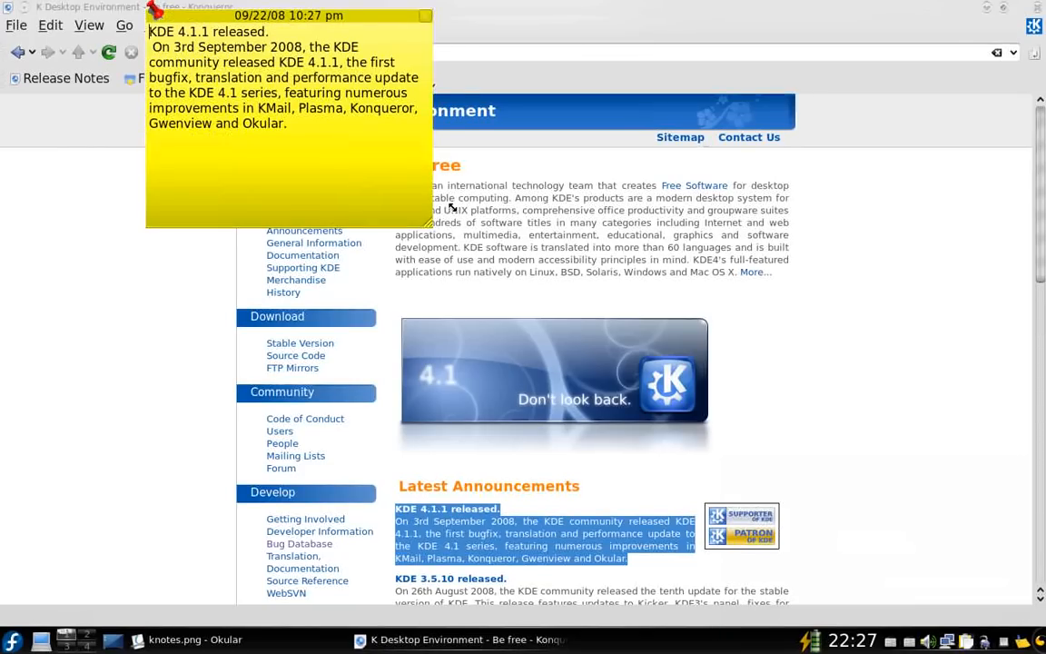
{"action": "left_click_drag", "start_coordinate": [431, 217], "coordinate": [479, 186]}
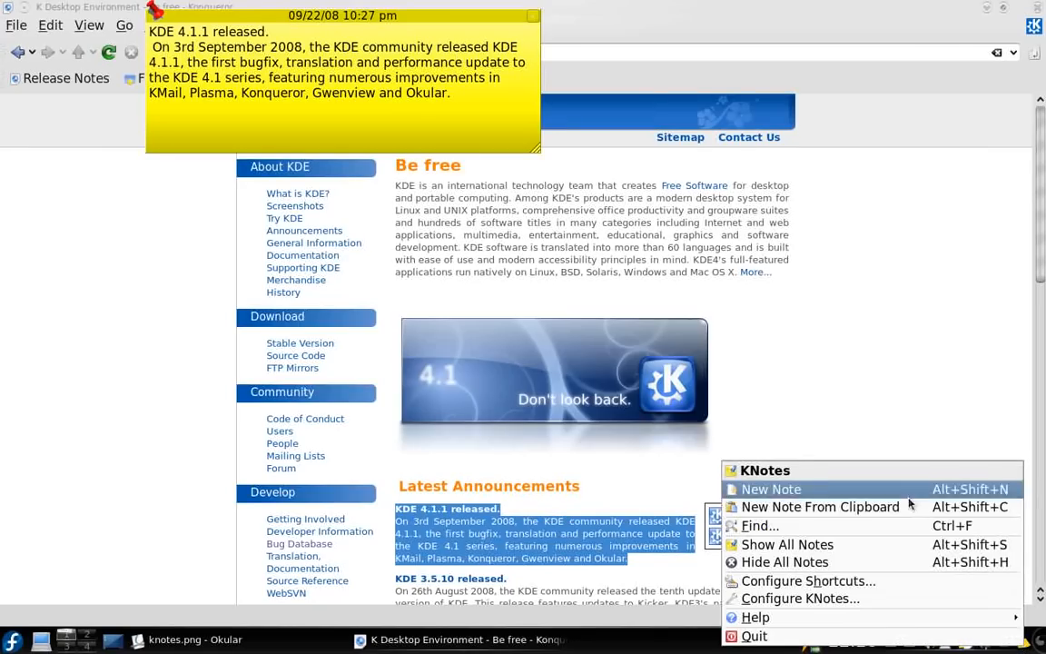
Search all notes for 'college' and dismiss the find-next prompt.
{"action": "left_click", "coordinate": [760, 524]}
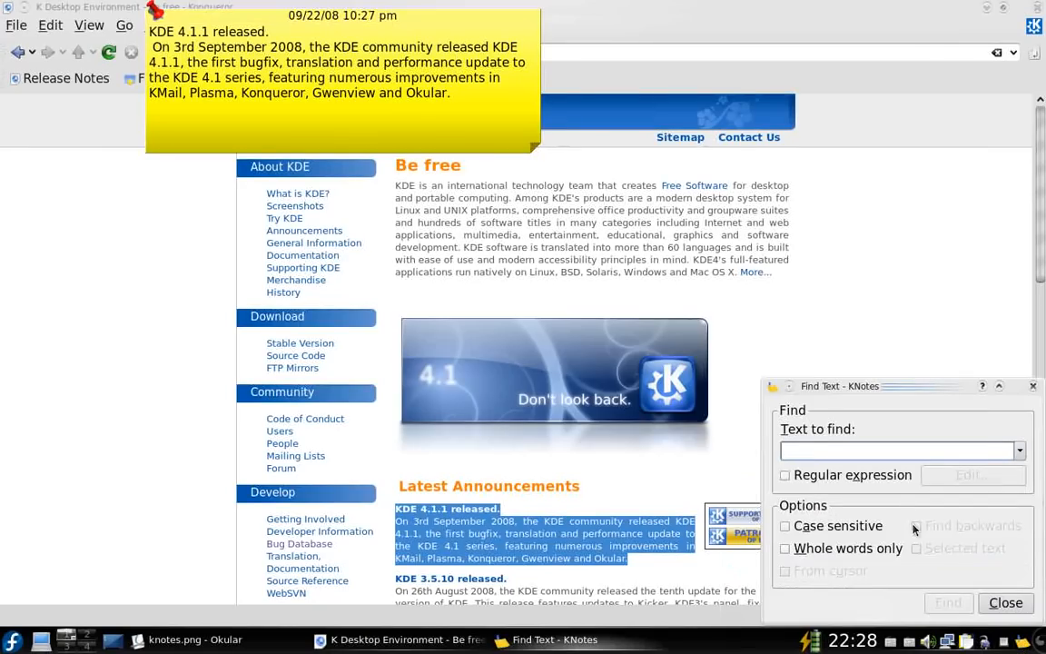
{"action": "type", "text": "college"}
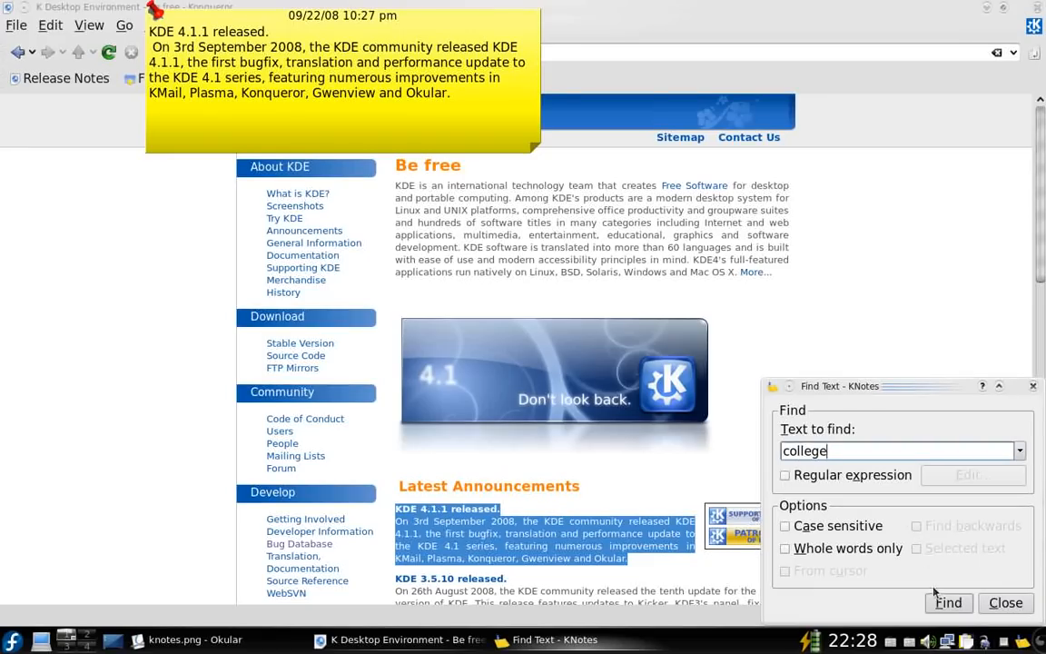
{"action": "left_click", "coordinate": [948, 603]}
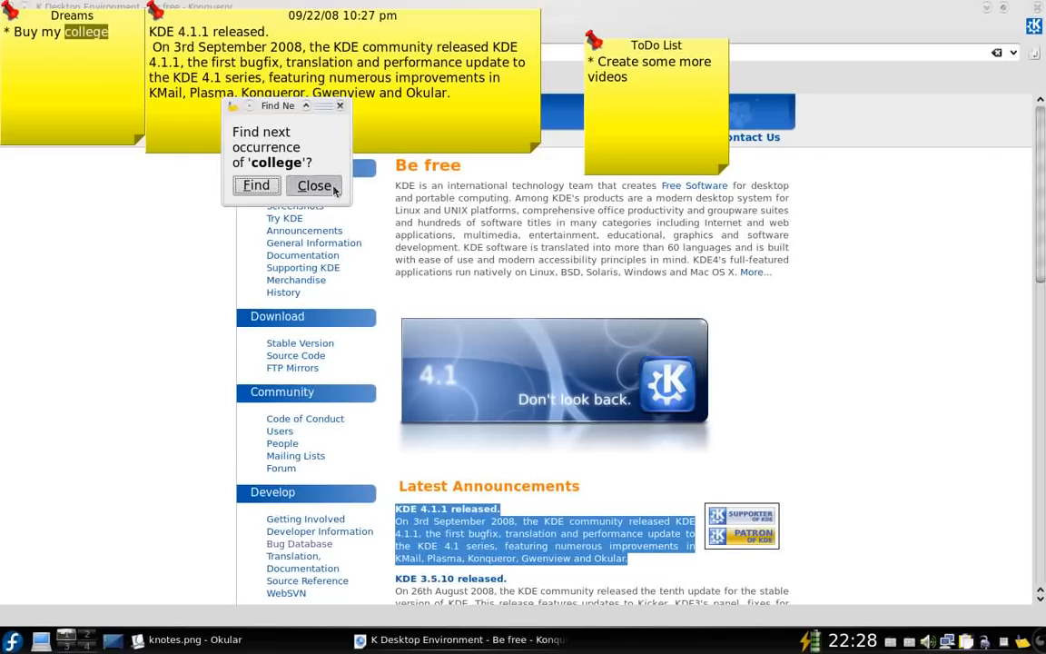
{"action": "left_click", "coordinate": [314, 185]}
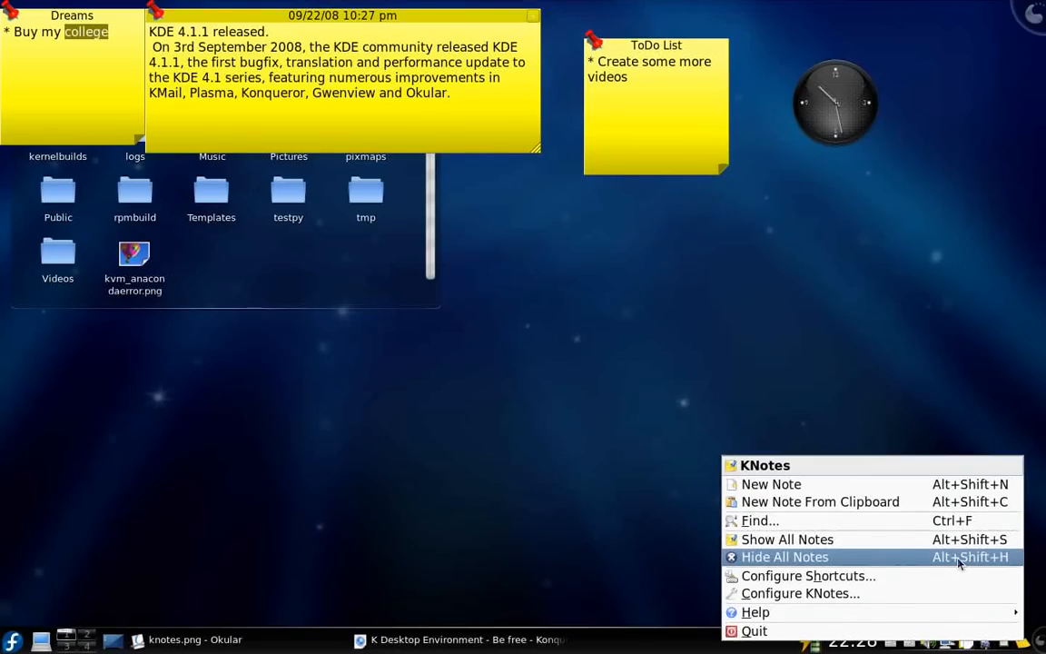
Hide all notes, then bring back only the ToDo List note.
{"action": "left_click", "coordinate": [787, 557]}
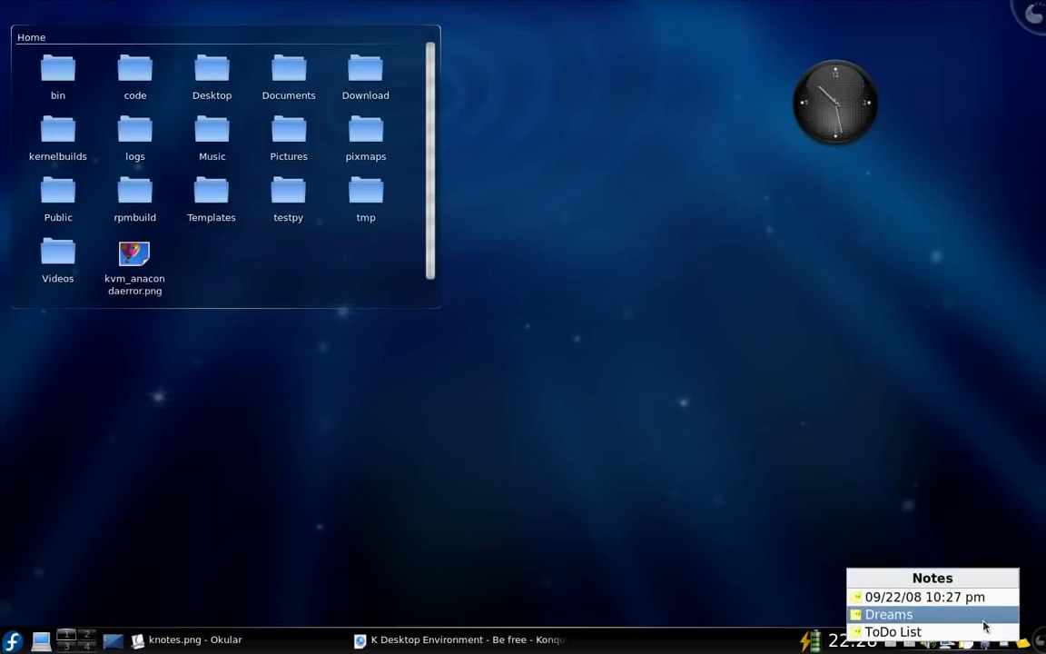
{"action": "left_click", "coordinate": [910, 629]}
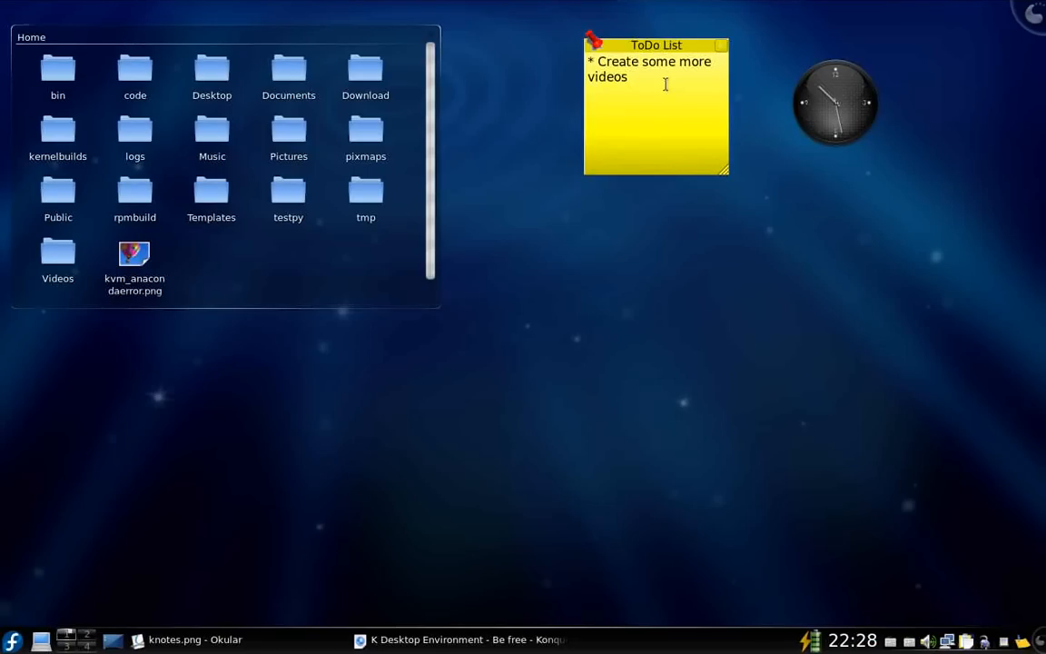
{"action": "mouse_move", "coordinate": [648, 68]}
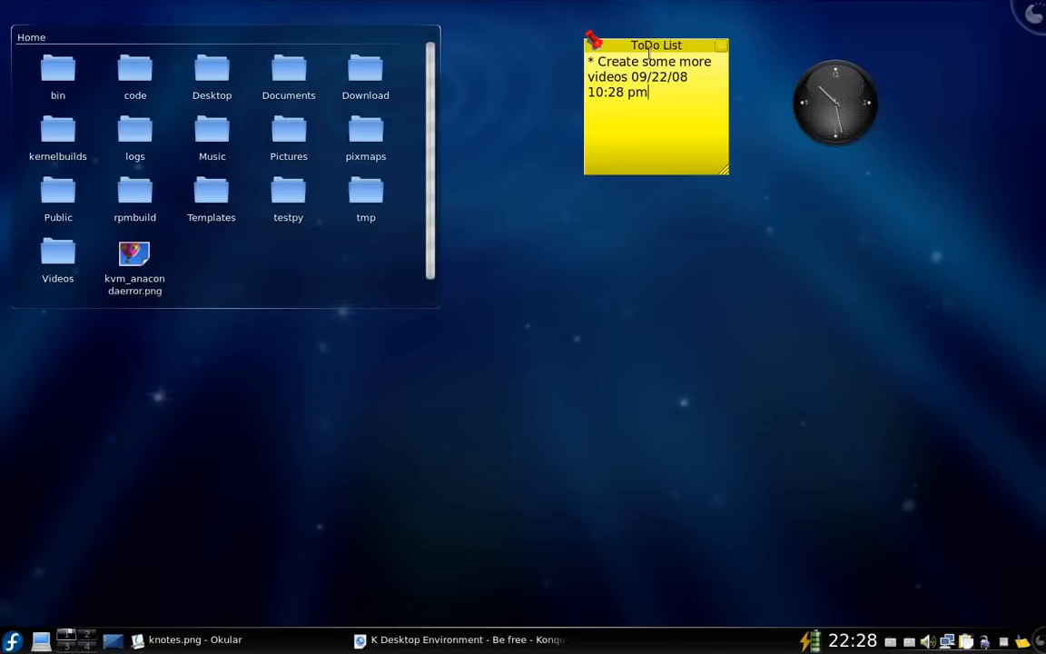
Set an alarm on the ToDo List note for 12:00 pm on 09/22/08.
{"action": "right_click", "coordinate": [661, 45]}
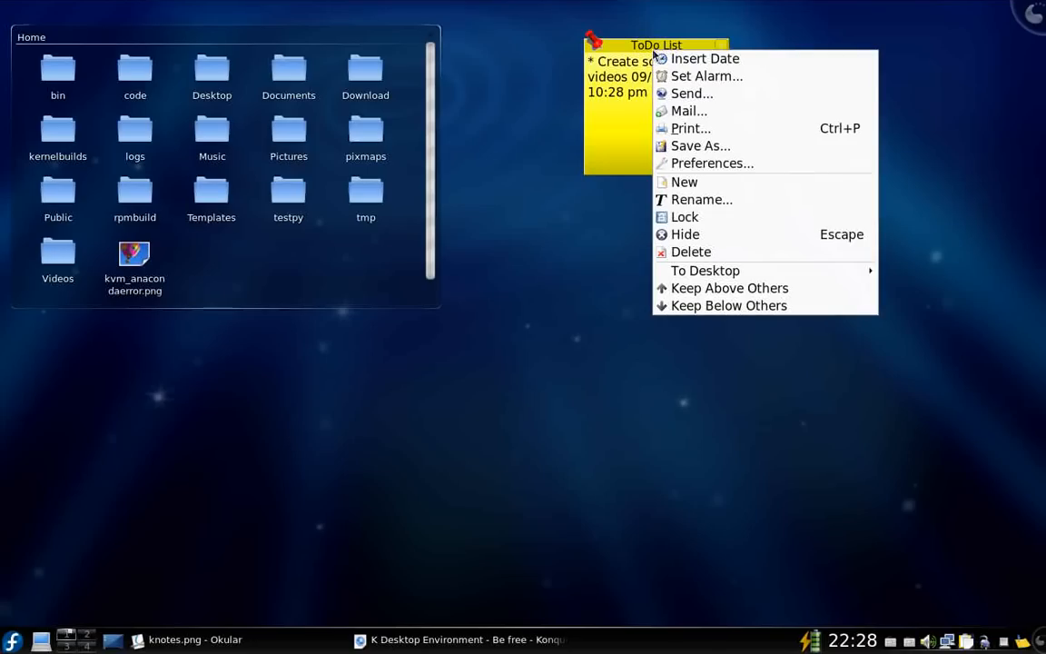
{"action": "mouse_move", "coordinate": [708, 76]}
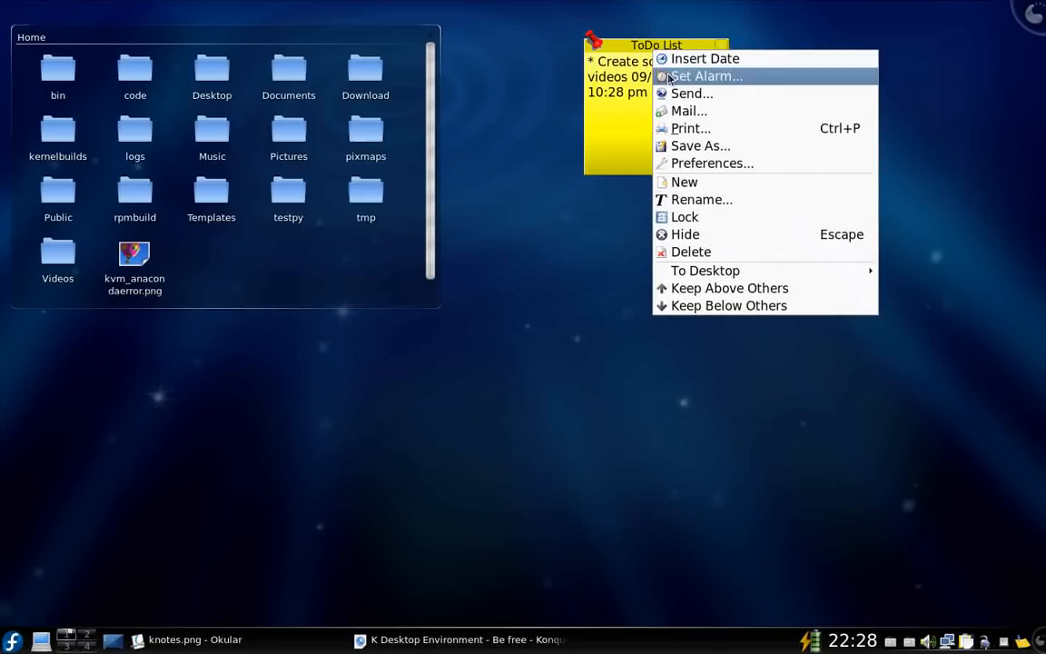
{"action": "left_click", "coordinate": [706, 75]}
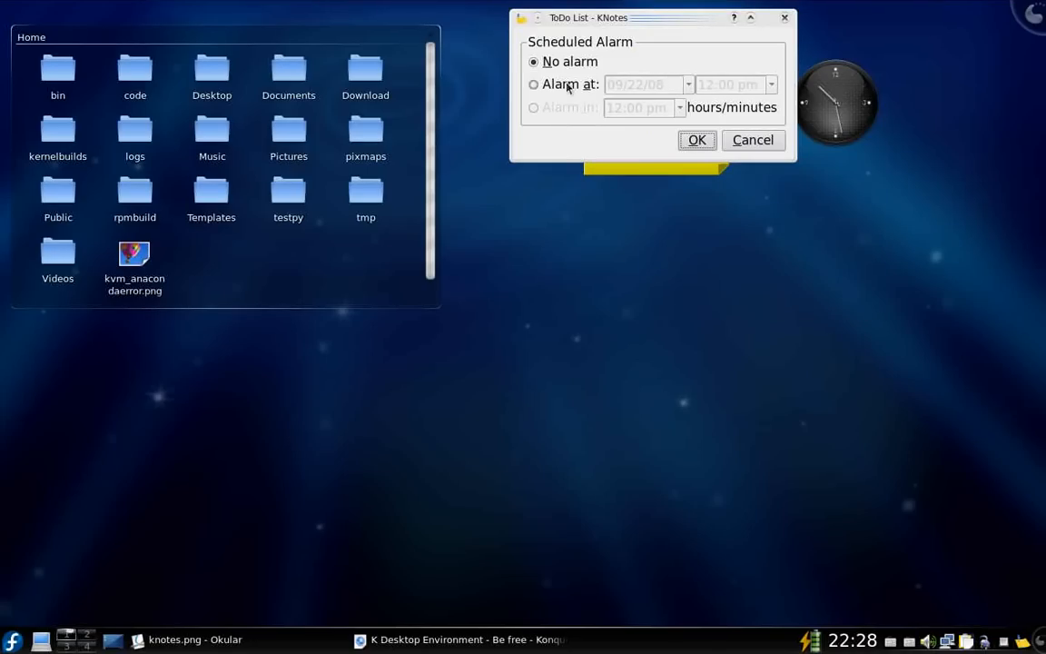
{"action": "left_click", "coordinate": [530, 83]}
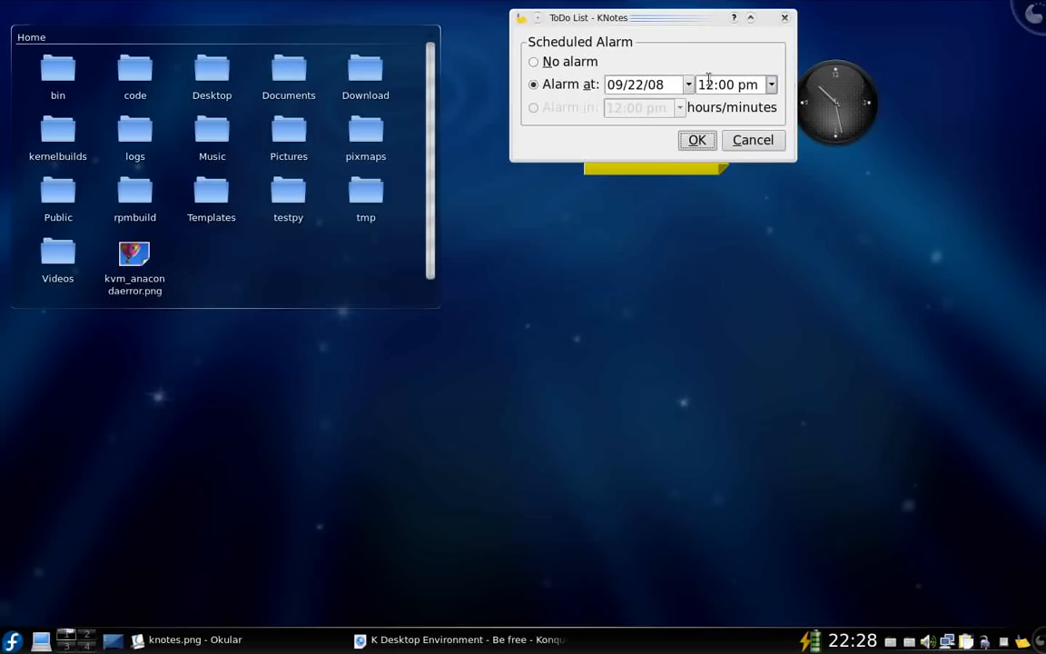
{"action": "left_click", "coordinate": [776, 84]}
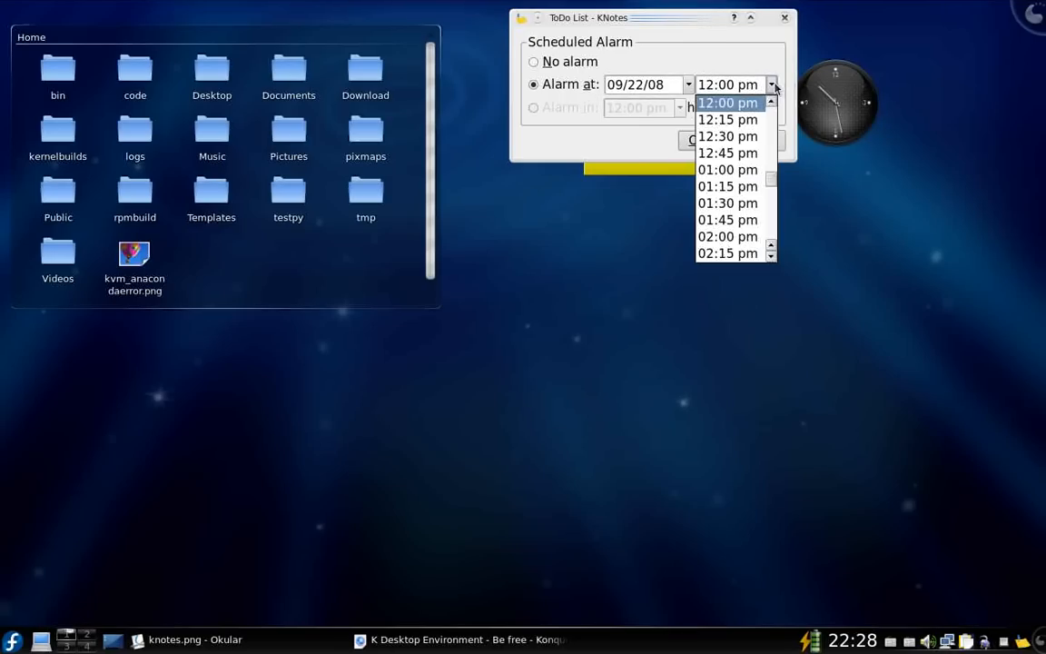
{"action": "left_click", "coordinate": [730, 102]}
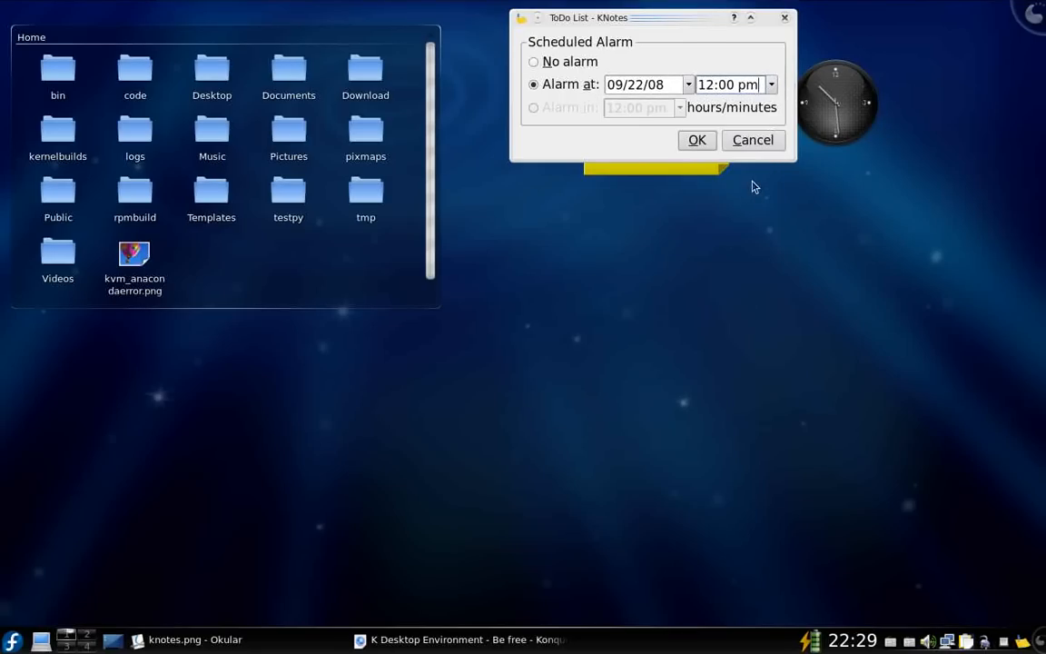
{"action": "left_click", "coordinate": [696, 140]}
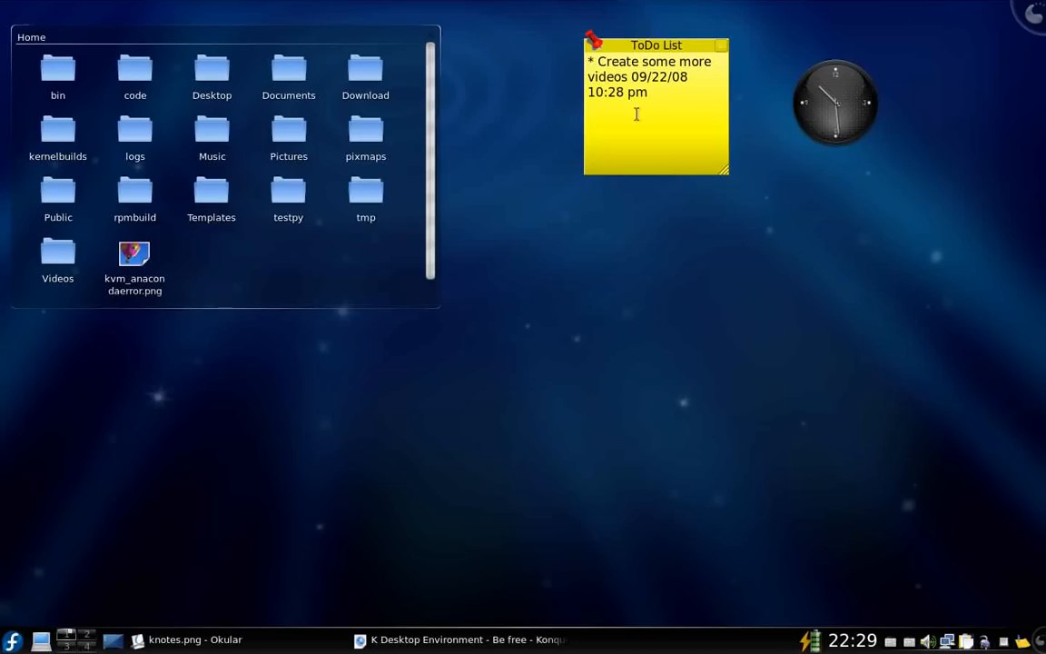
{"action": "right_click", "coordinate": [662, 44]}
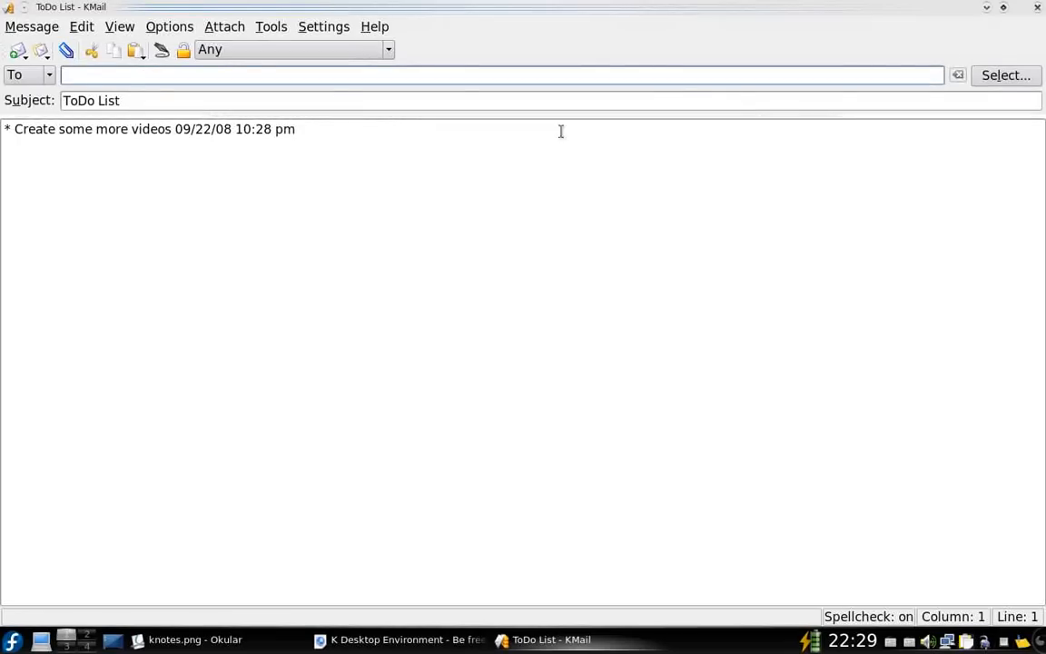
{"action": "mouse_move", "coordinate": [73, 170]}
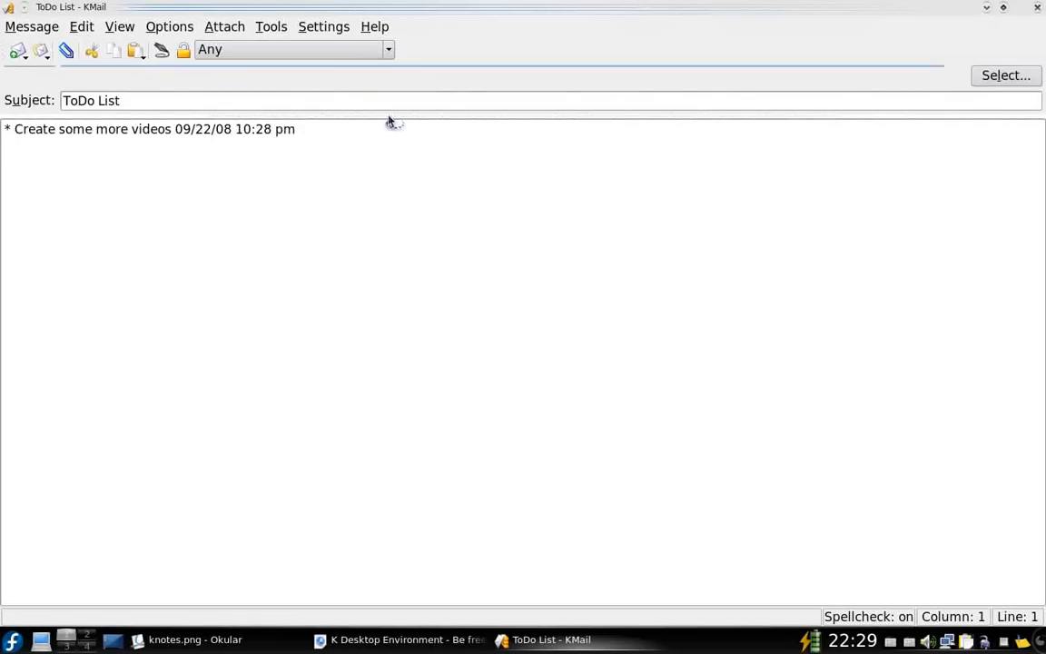
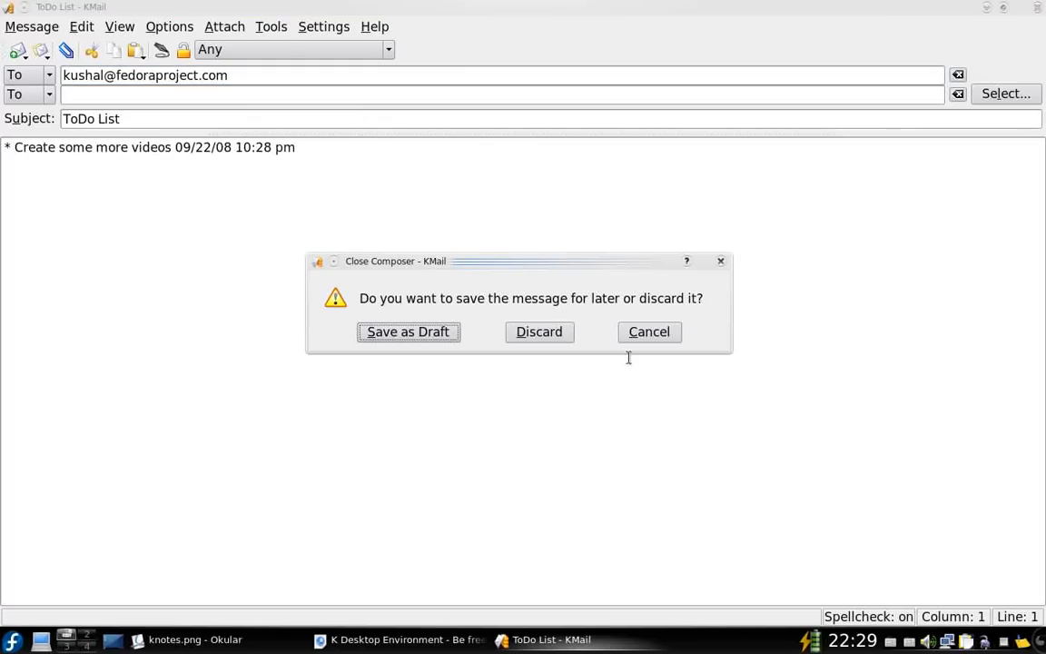
{"action": "left_click", "coordinate": [540, 332]}
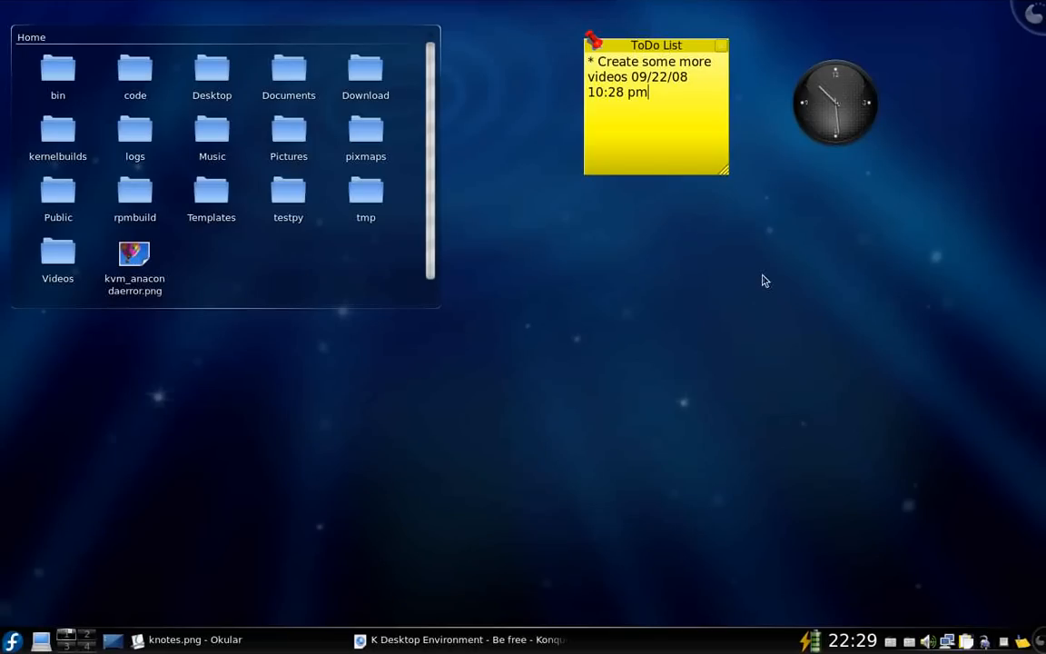
{"action": "mouse_move", "coordinate": [718, 168]}
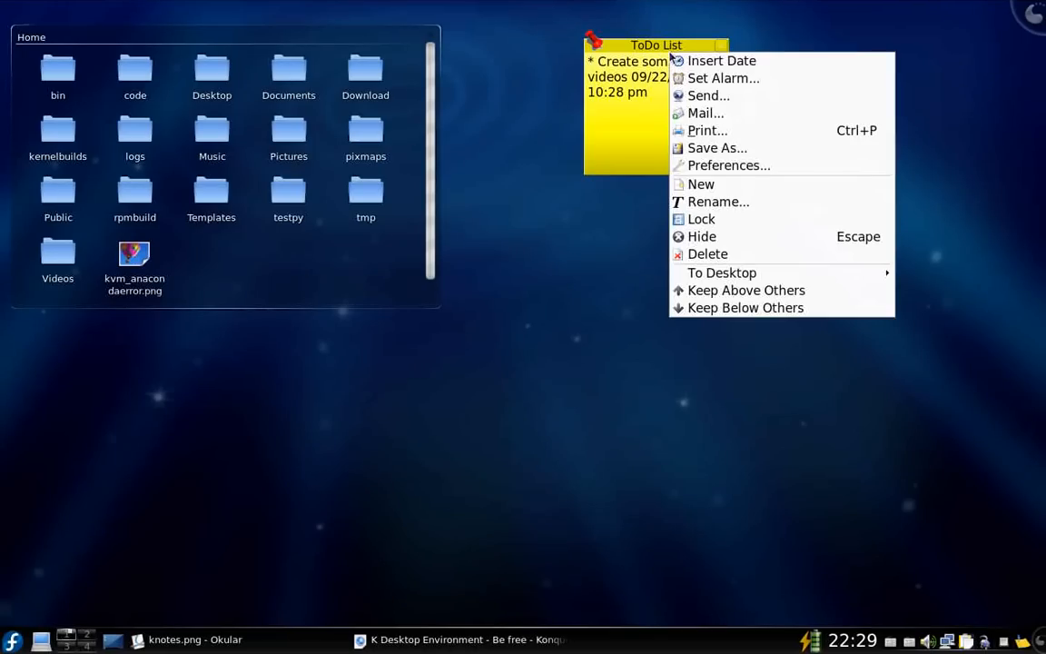
{"action": "mouse_move", "coordinate": [740, 147]}
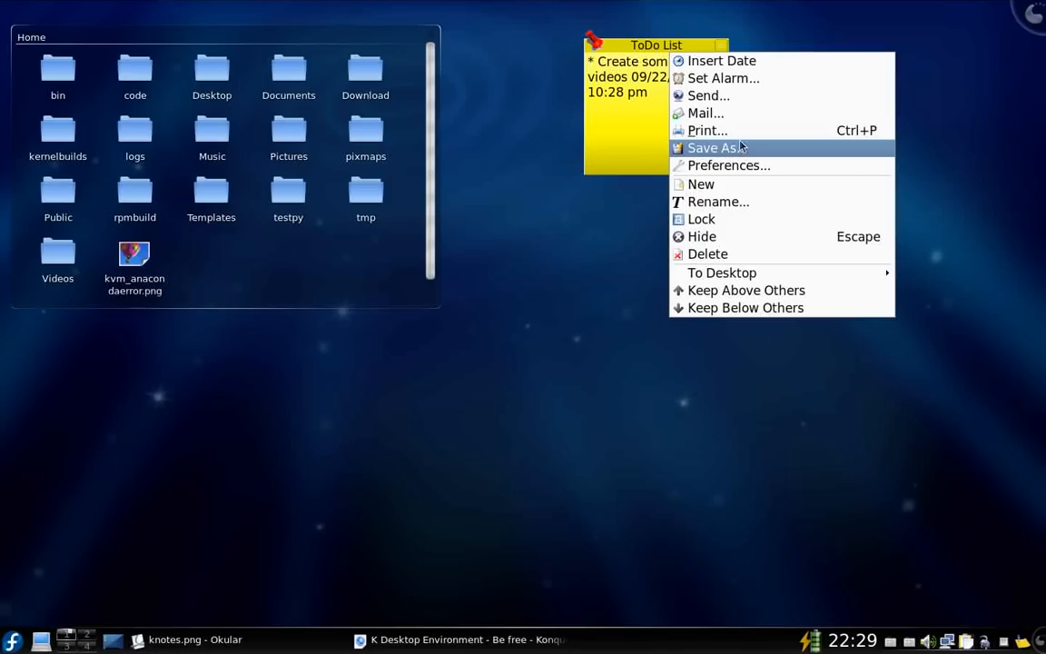
Open and cancel printing of the ToDo List note, then reopen its context menu.
{"action": "left_click", "coordinate": [707, 130]}
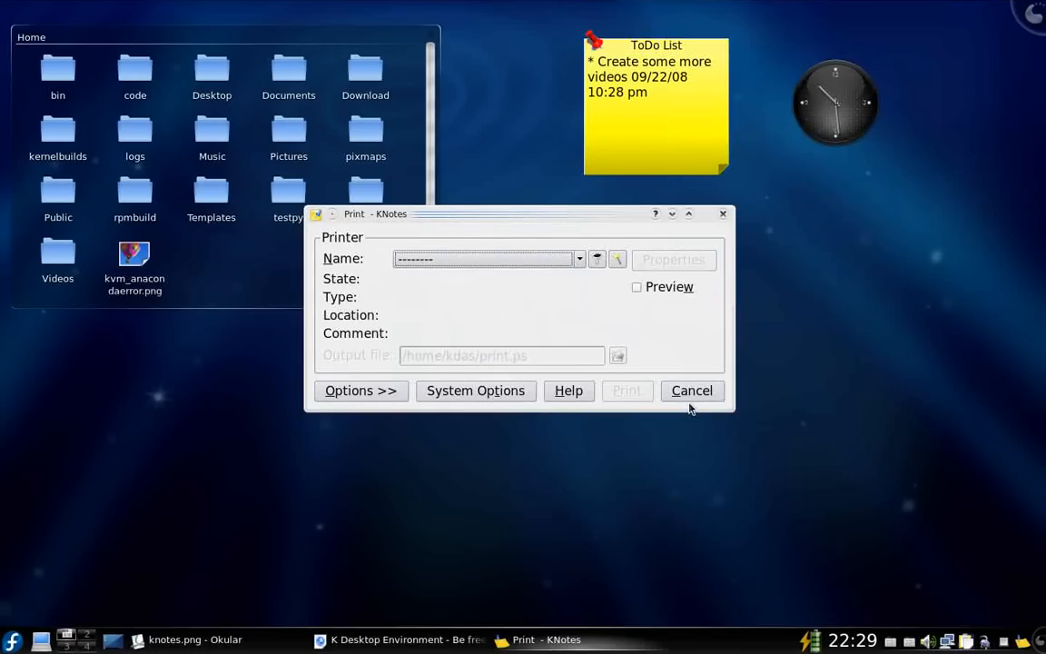
{"action": "left_click", "coordinate": [691, 390]}
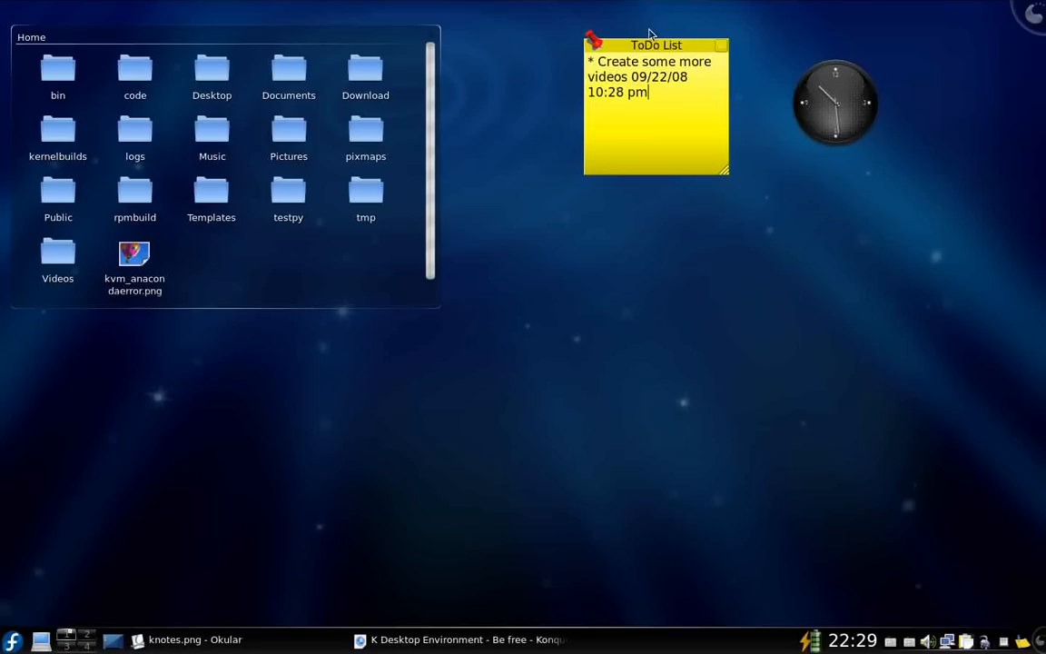
{"action": "right_click", "coordinate": [656, 45]}
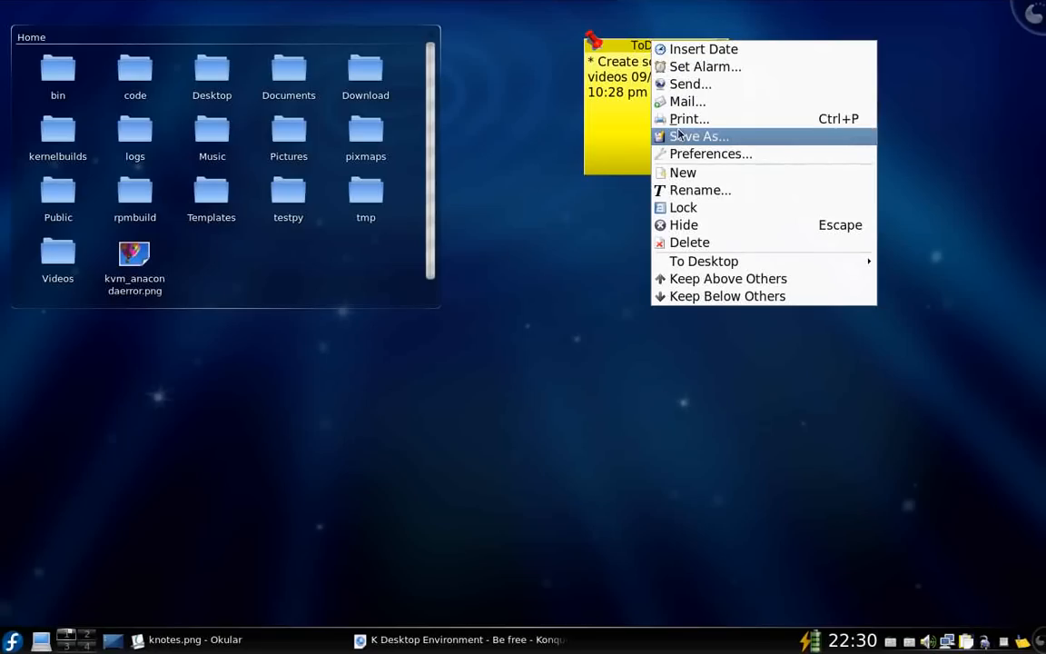
{"action": "mouse_move", "coordinate": [532, 209]}
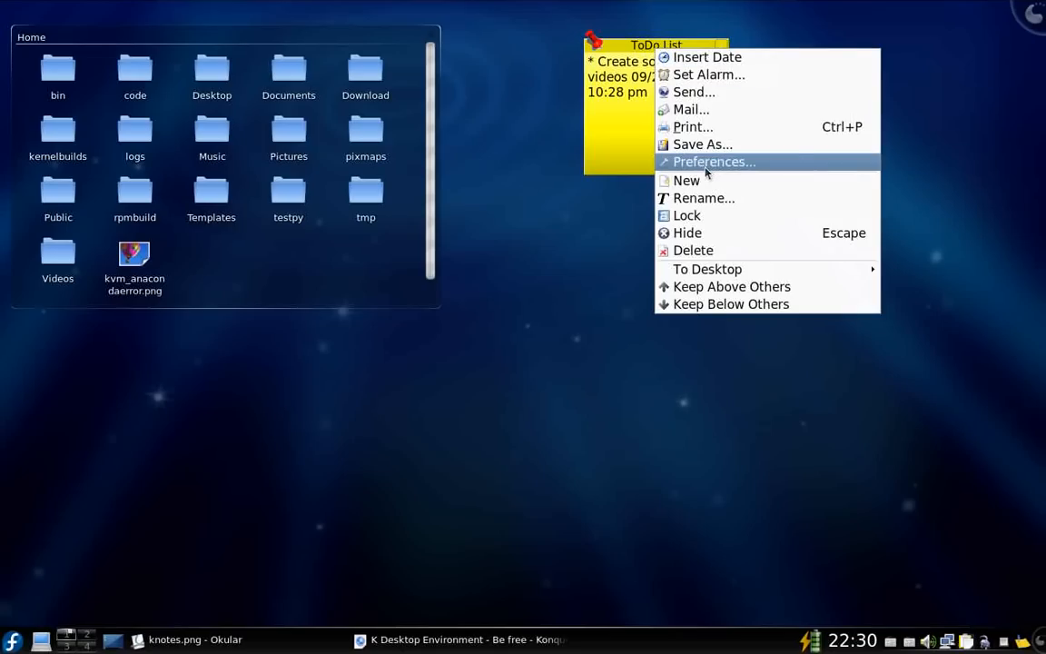
{"action": "left_click", "coordinate": [714, 162]}
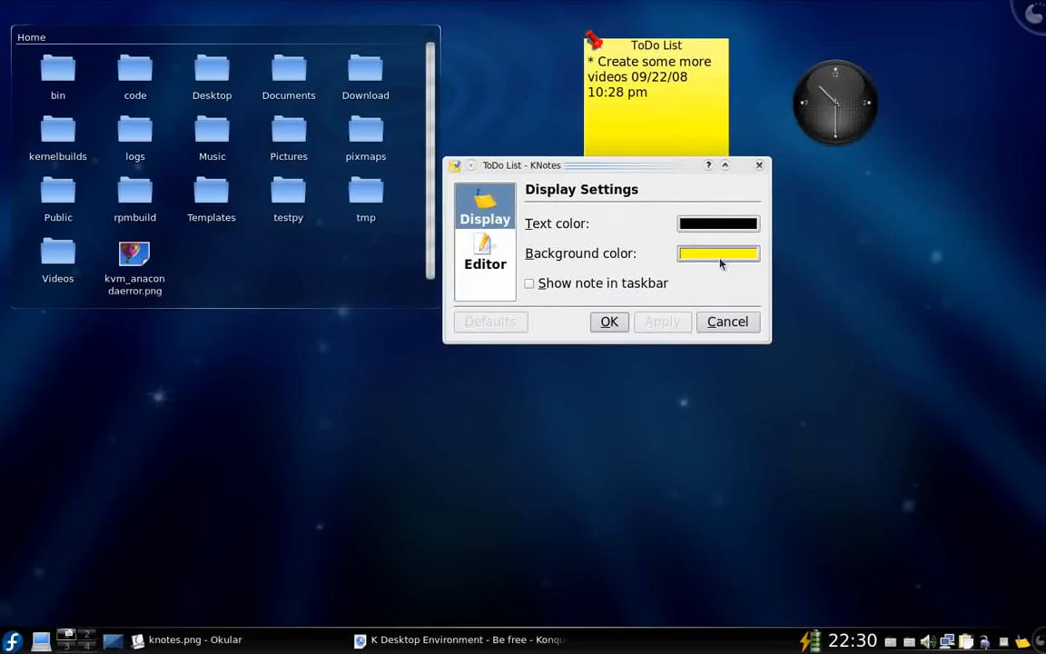
{"action": "left_click", "coordinate": [484, 253]}
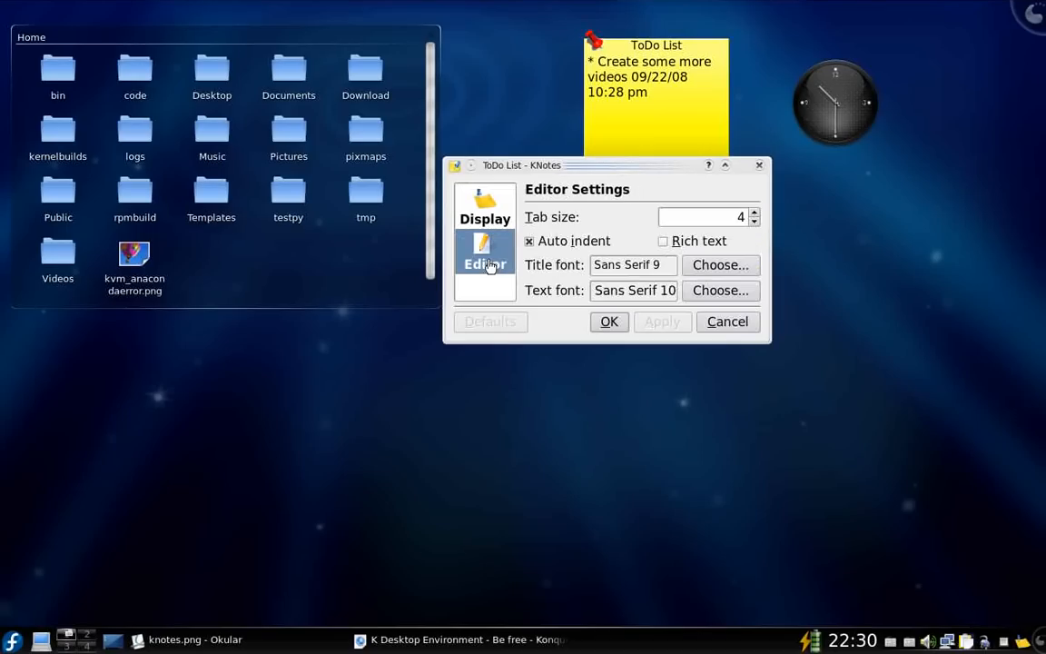
{"action": "mouse_move", "coordinate": [632, 277]}
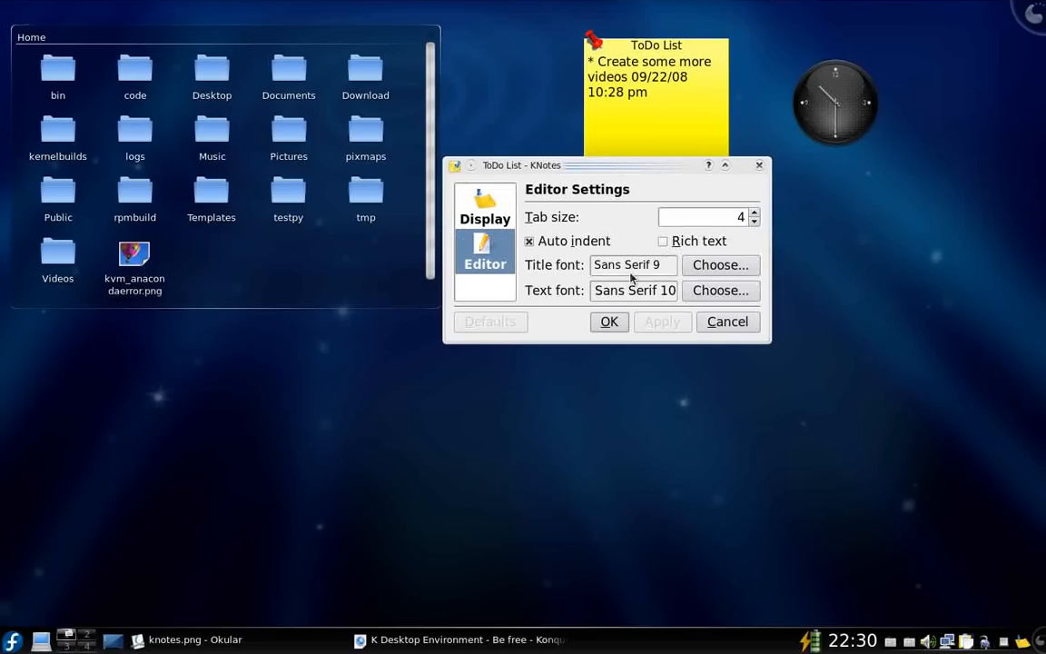
{"action": "mouse_move", "coordinate": [624, 280]}
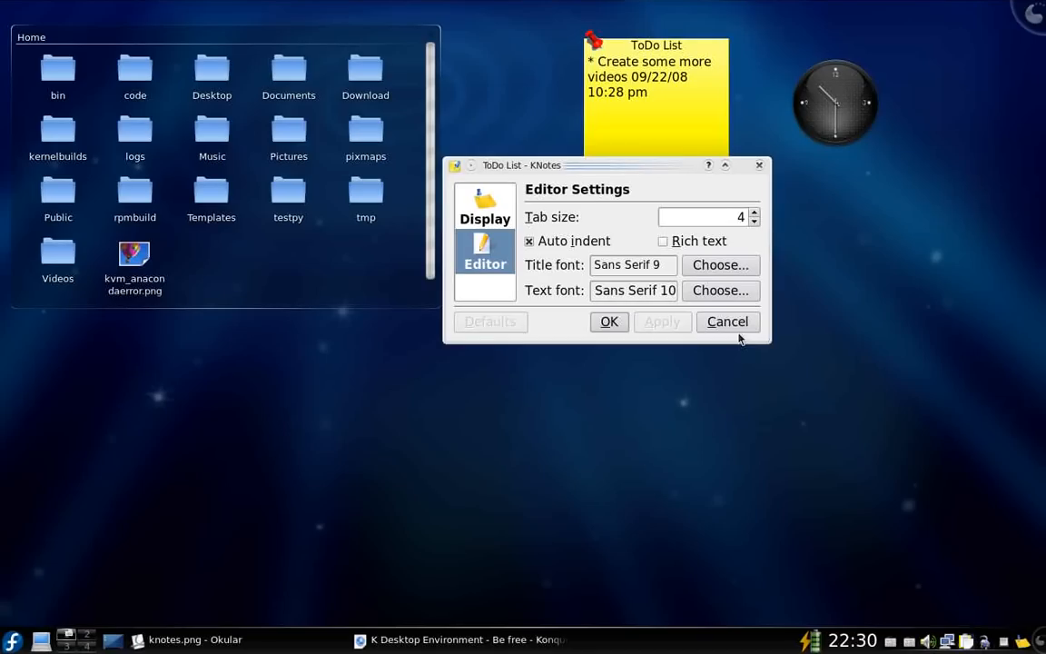
{"action": "left_click", "coordinate": [726, 321]}
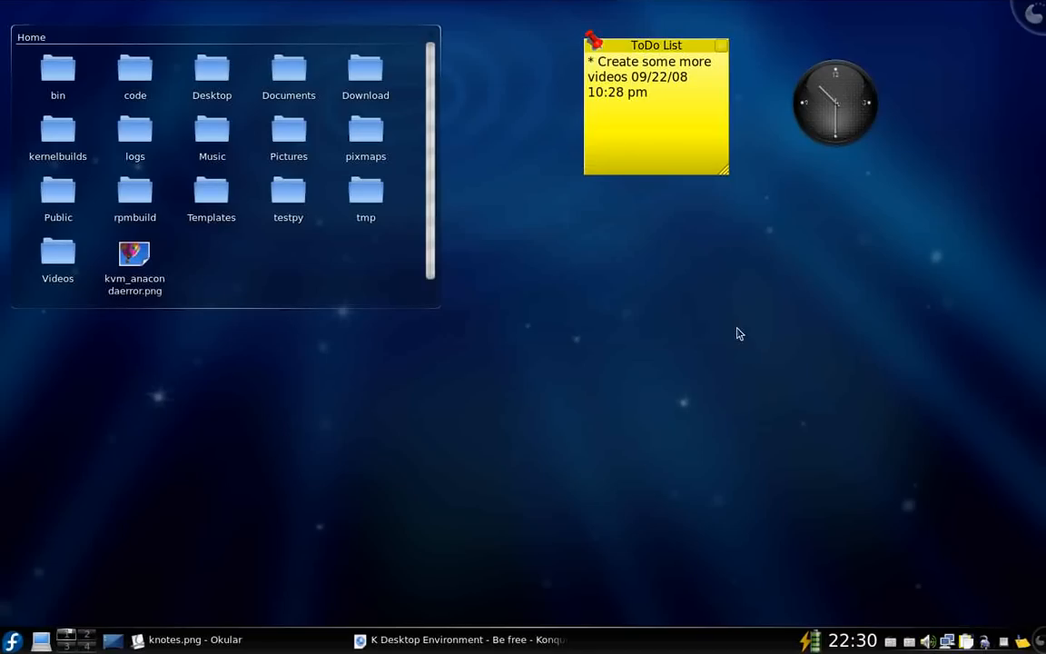
{"action": "mouse_move", "coordinate": [669, 45]}
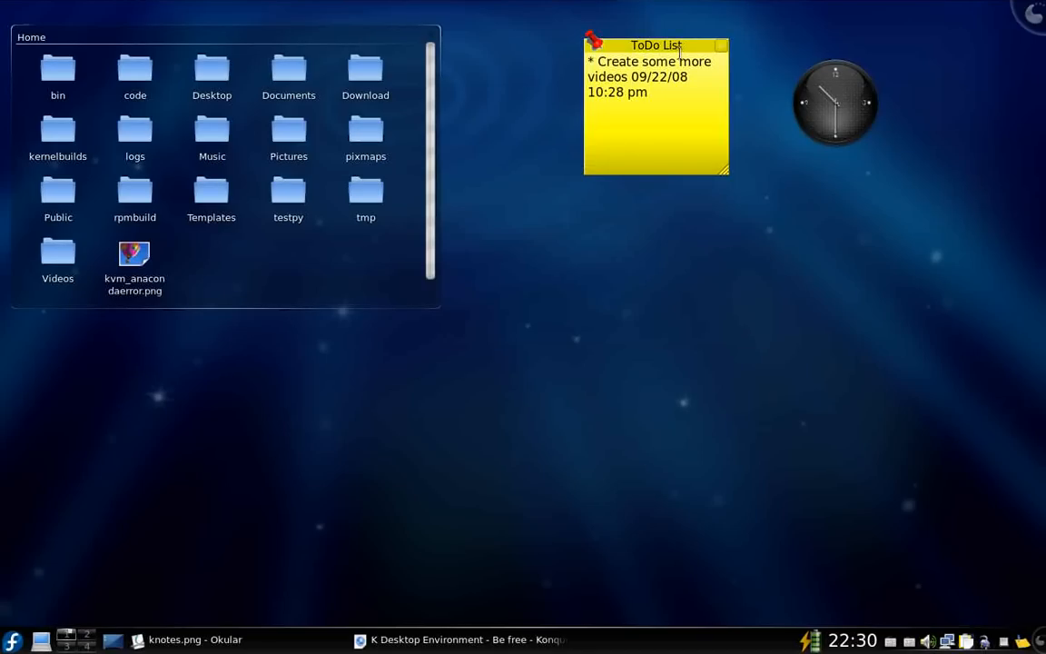
{"action": "mouse_move", "coordinate": [675, 42]}
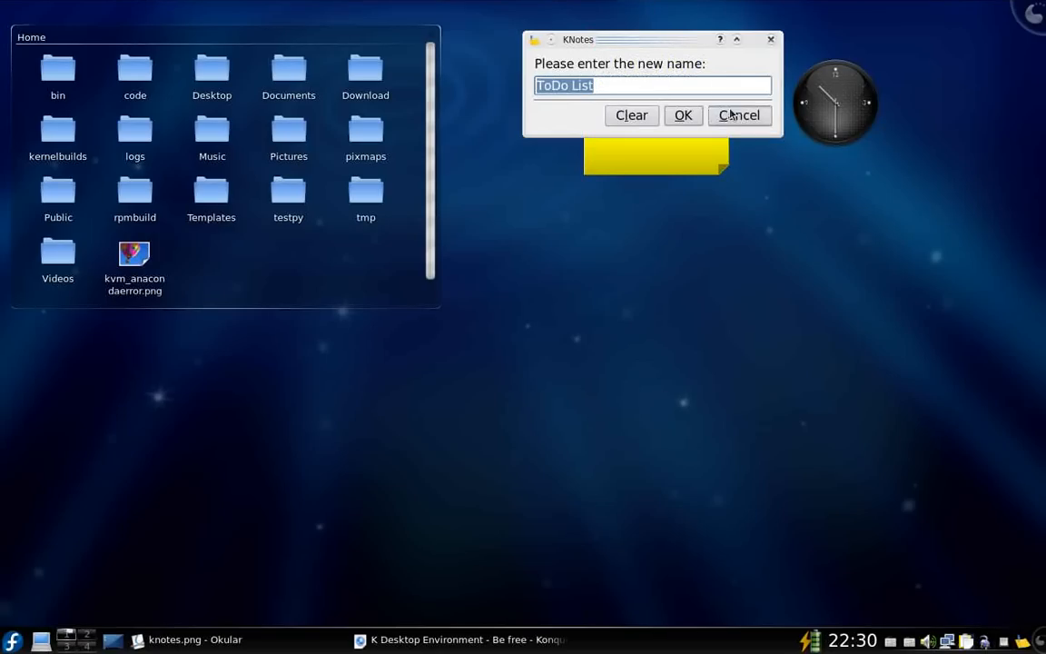
{"action": "left_click", "coordinate": [683, 116]}
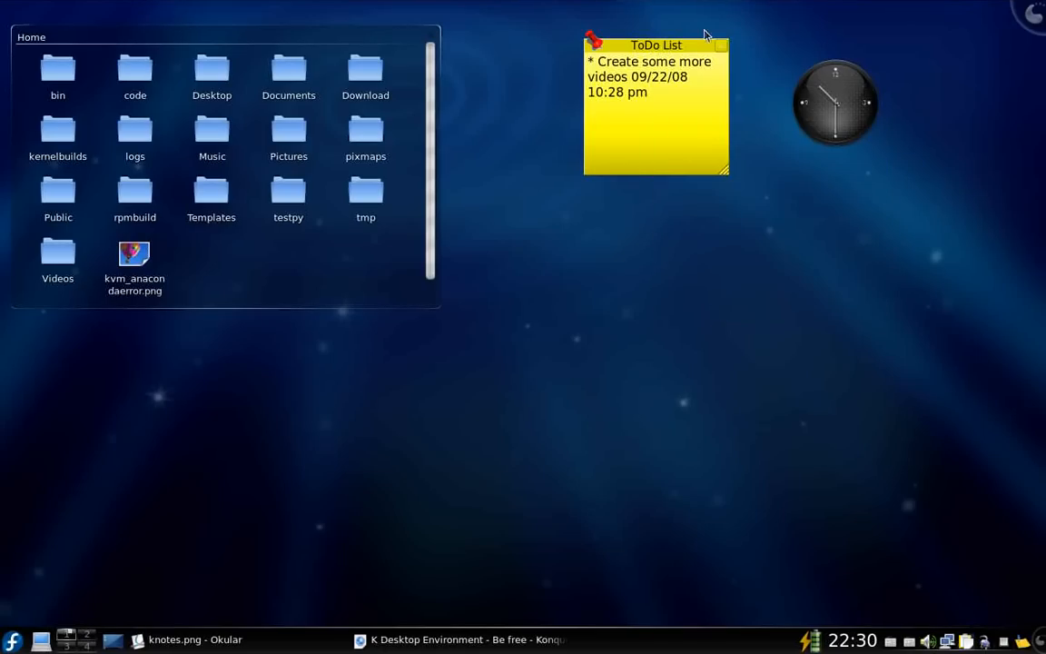
{"action": "right_click", "coordinate": [657, 44]}
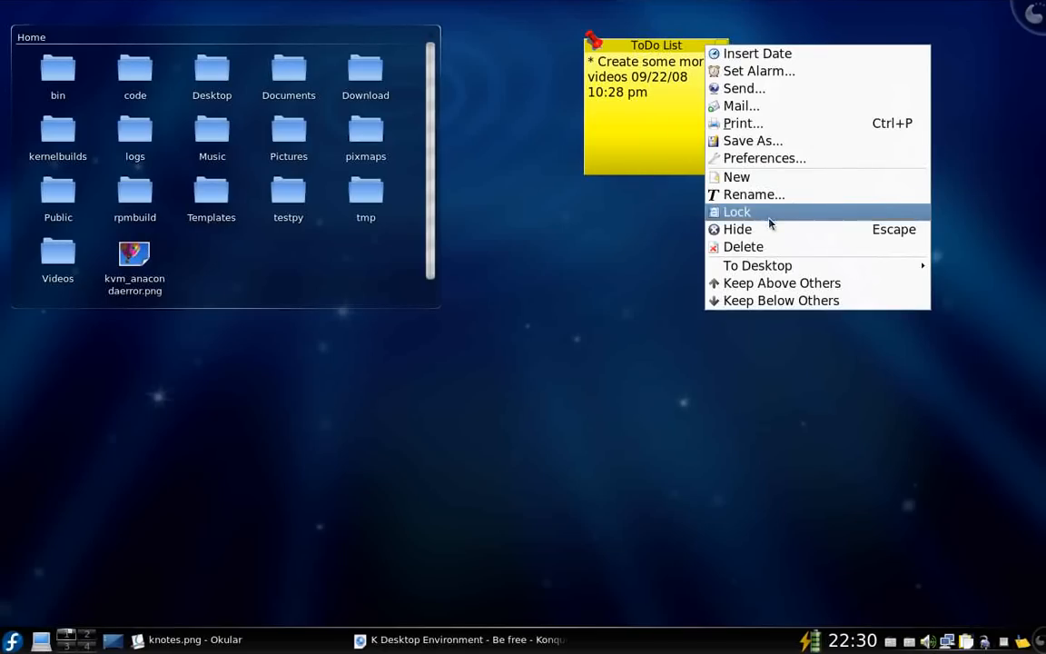
{"action": "mouse_move", "coordinate": [767, 219]}
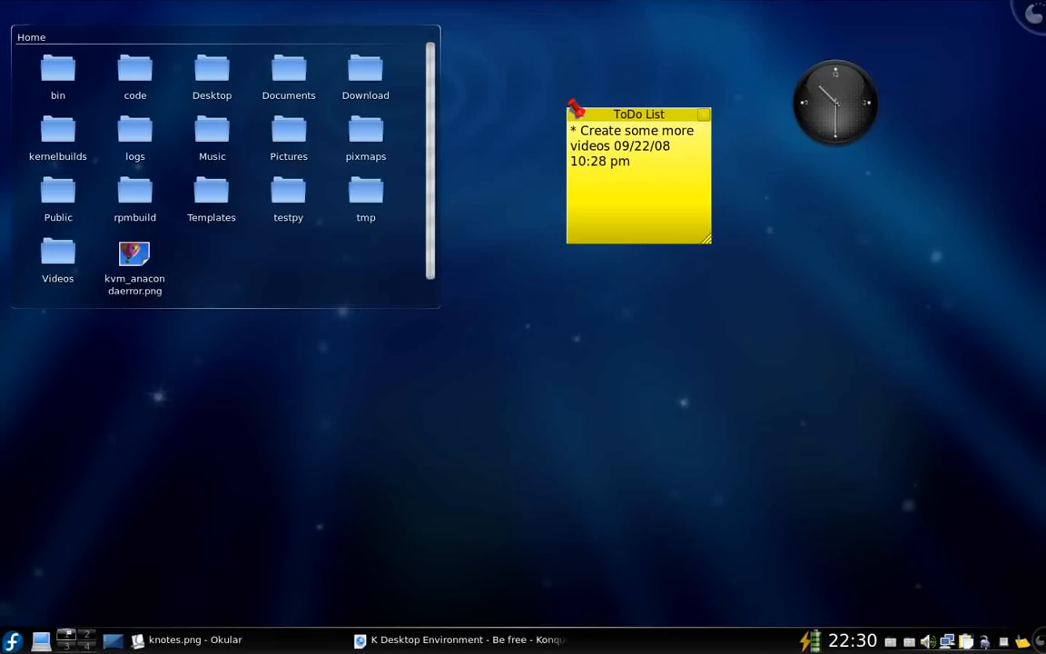
Unlock the locked ToDo List note, then delete it and confirm.
{"action": "right_click", "coordinate": [638, 113]}
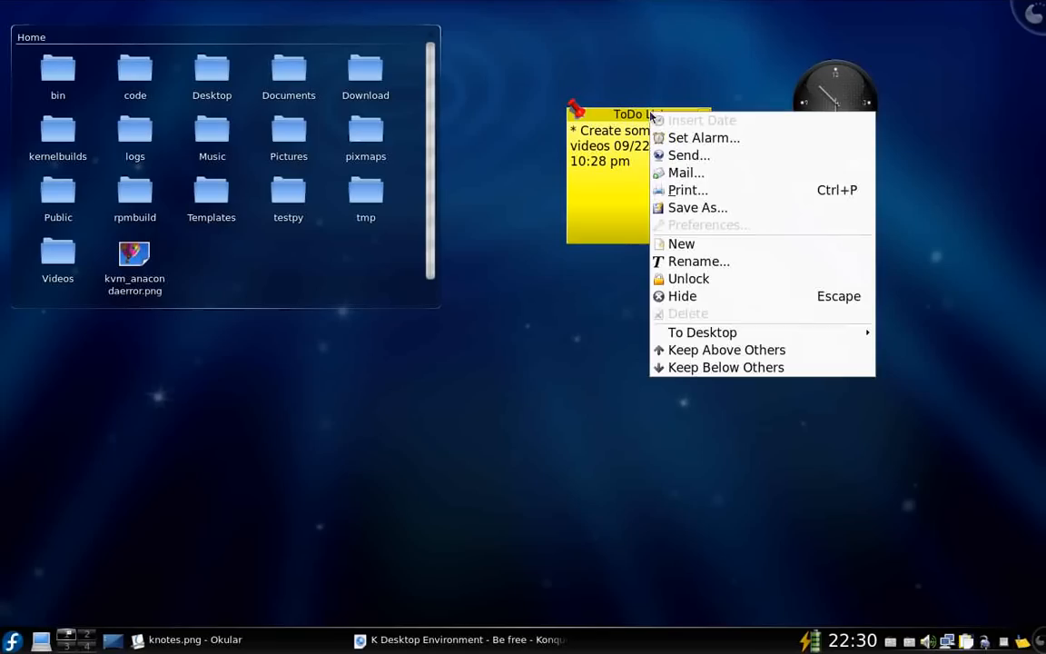
{"action": "mouse_move", "coordinate": [688, 319]}
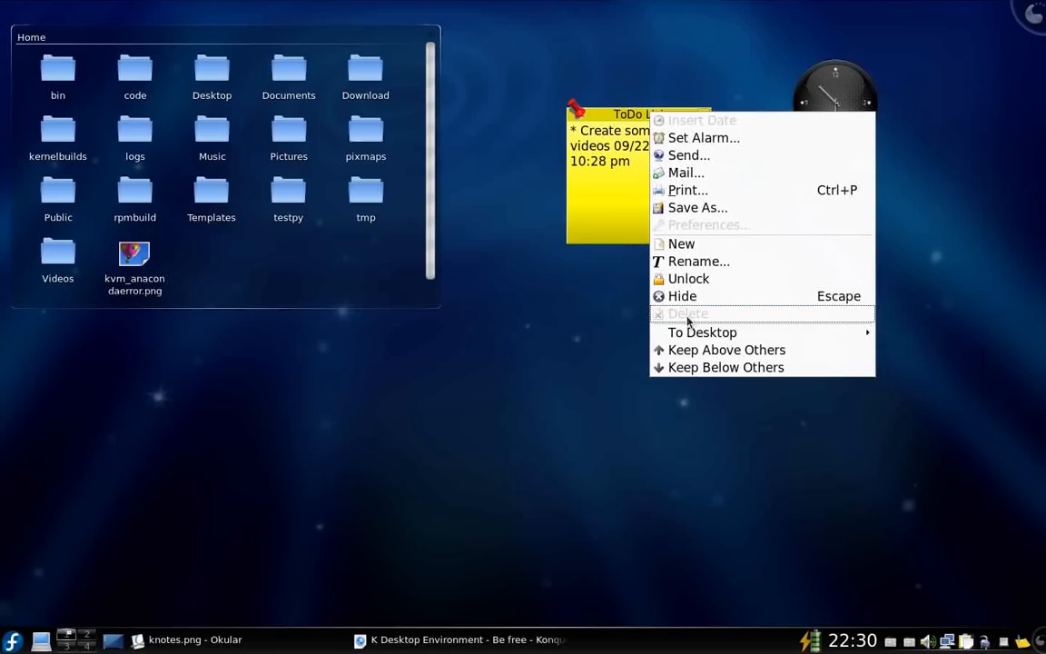
{"action": "mouse_move", "coordinate": [683, 296]}
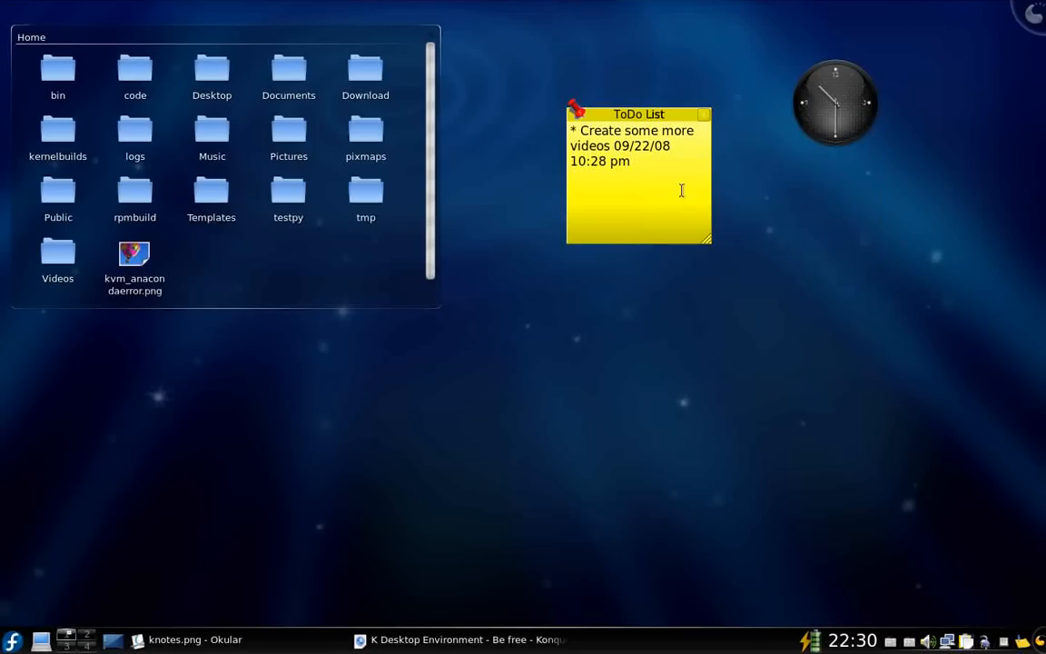
{"action": "right_click", "coordinate": [634, 114]}
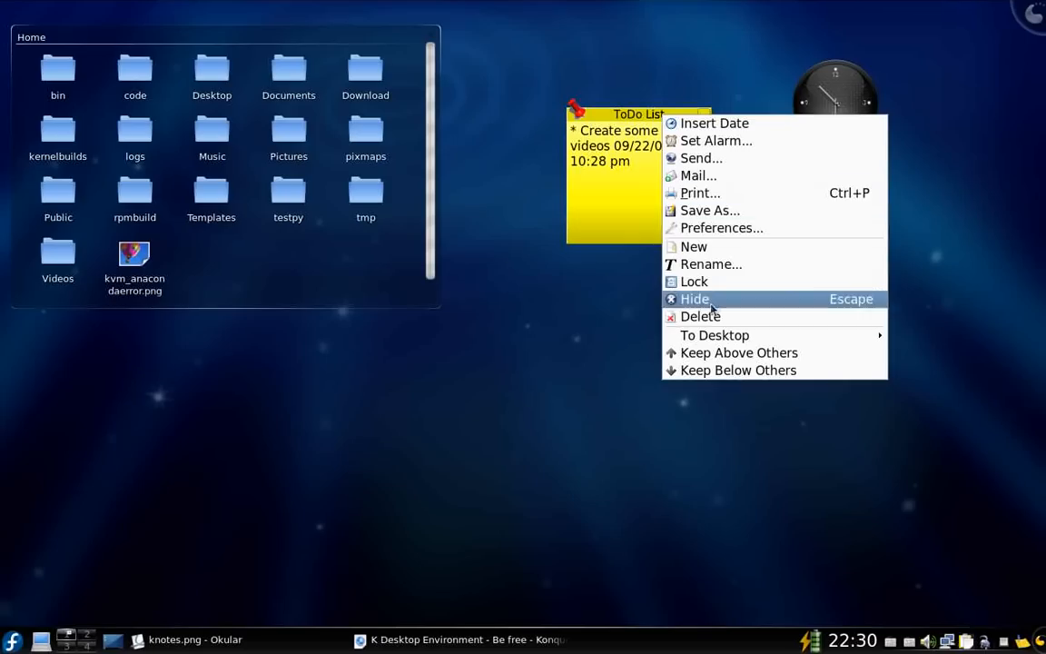
{"action": "left_click", "coordinate": [700, 316]}
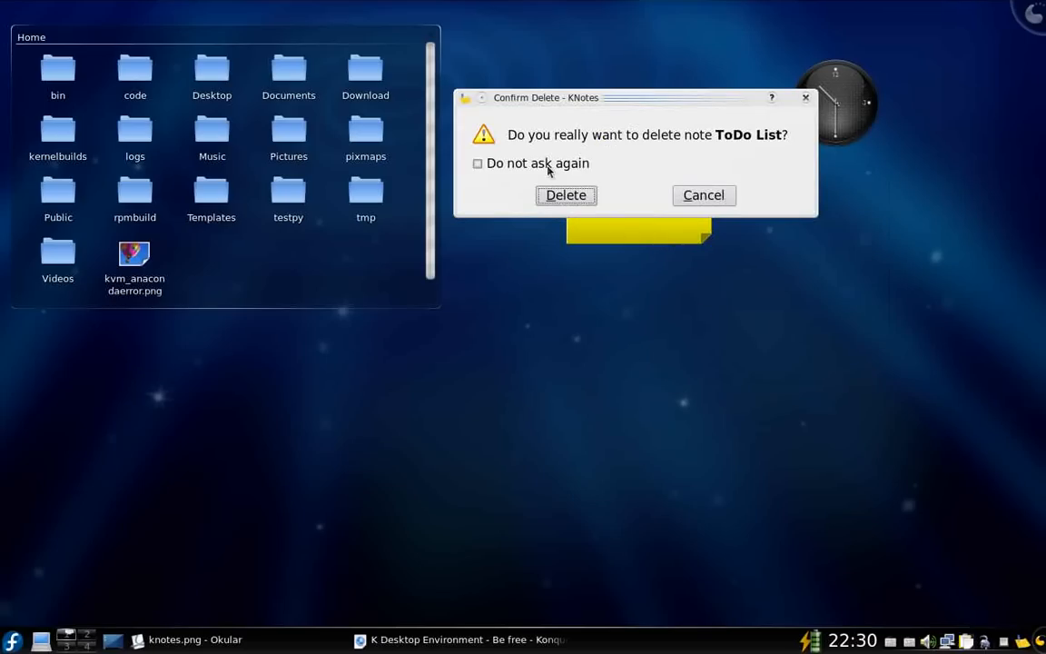
{"action": "left_click", "coordinate": [565, 195]}
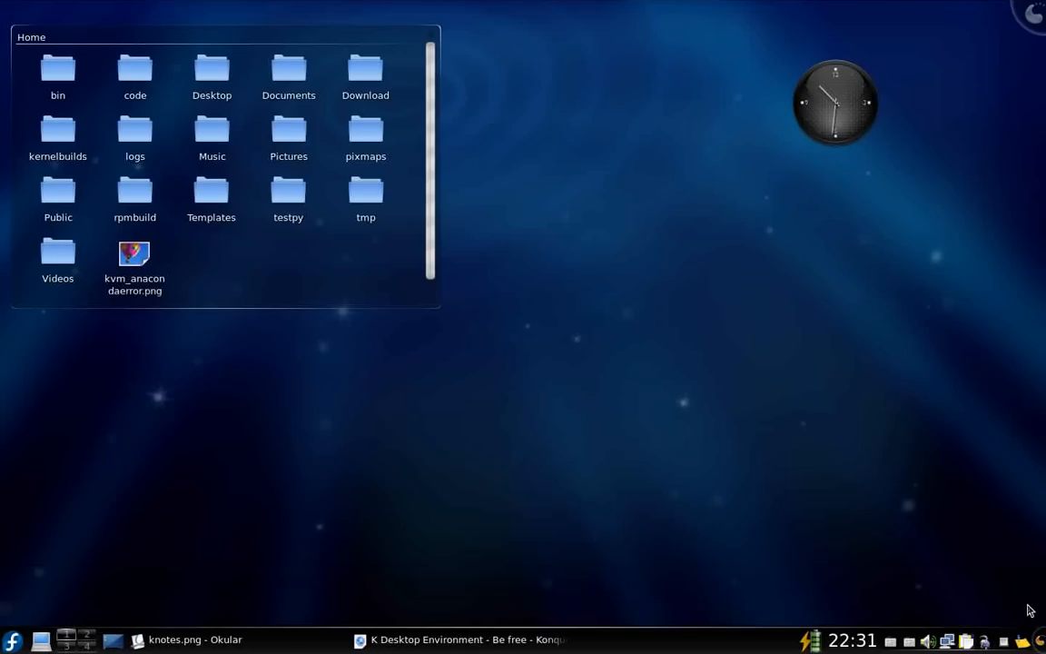
Show the Dreams note from the KNotes tray list and drag it beside the clock.
{"action": "left_click", "coordinate": [1023, 642]}
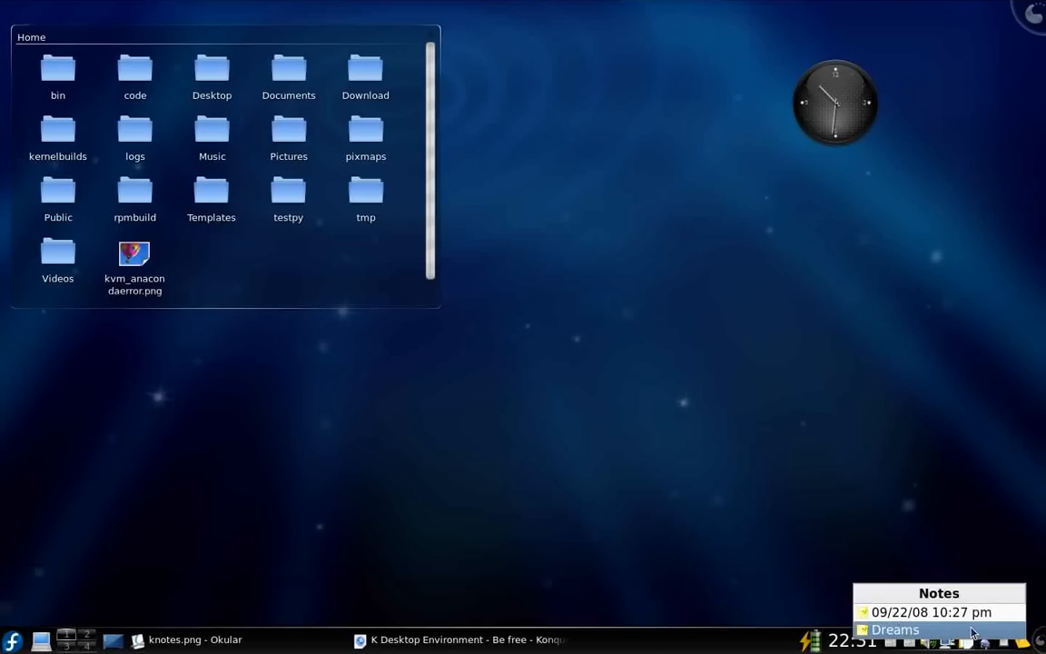
{"action": "left_click", "coordinate": [903, 629]}
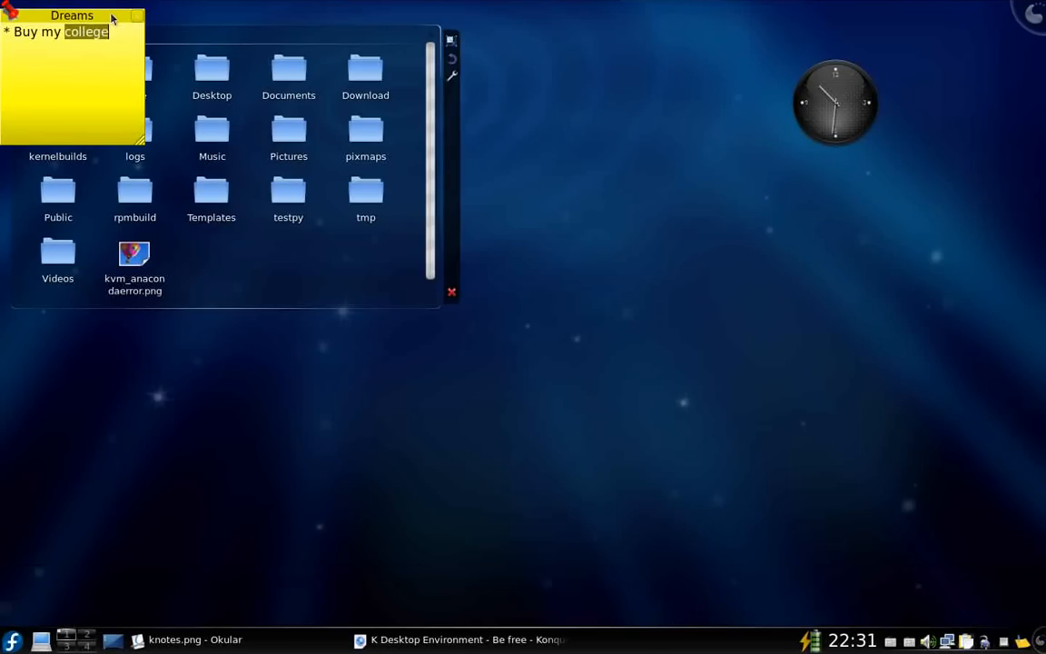
{"action": "left_click_drag", "start_coordinate": [71, 15], "coordinate": [503, 154]}
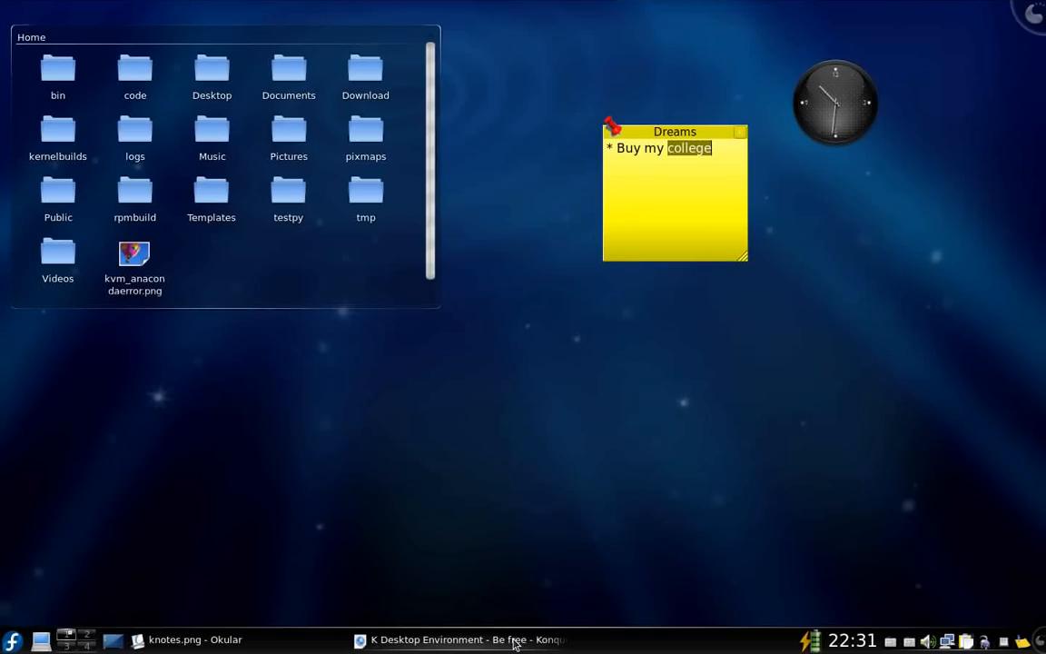
{"action": "mouse_move", "coordinate": [608, 427]}
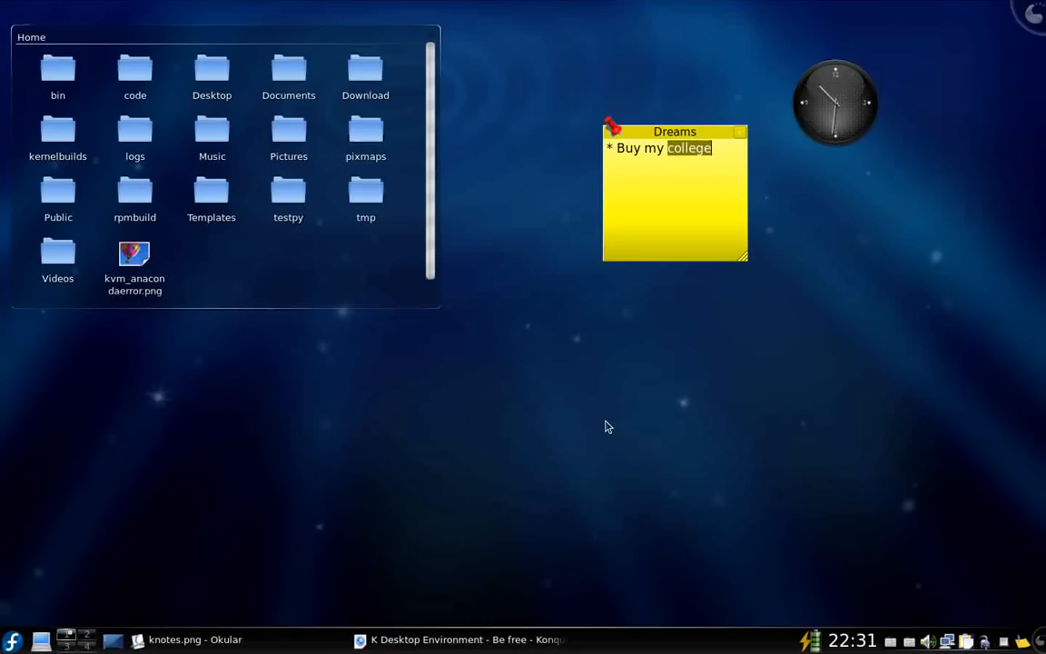
Keep the Dreams note above others at the top-right, then open Konqueror's KDE Screenshots link.
{"action": "right_click", "coordinate": [674, 131]}
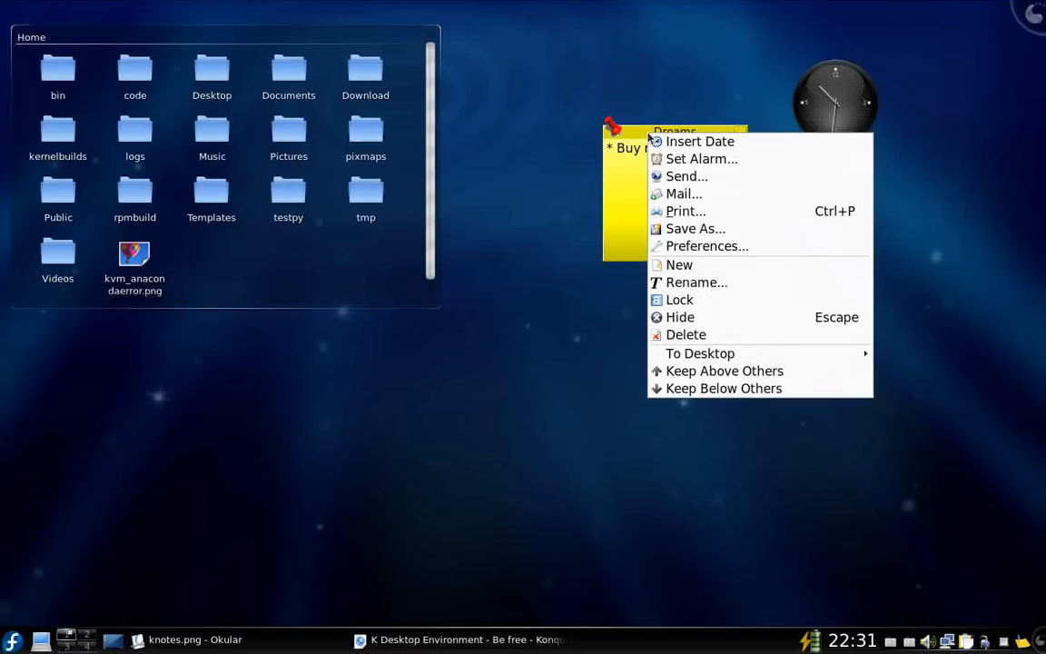
{"action": "mouse_move", "coordinate": [749, 370]}
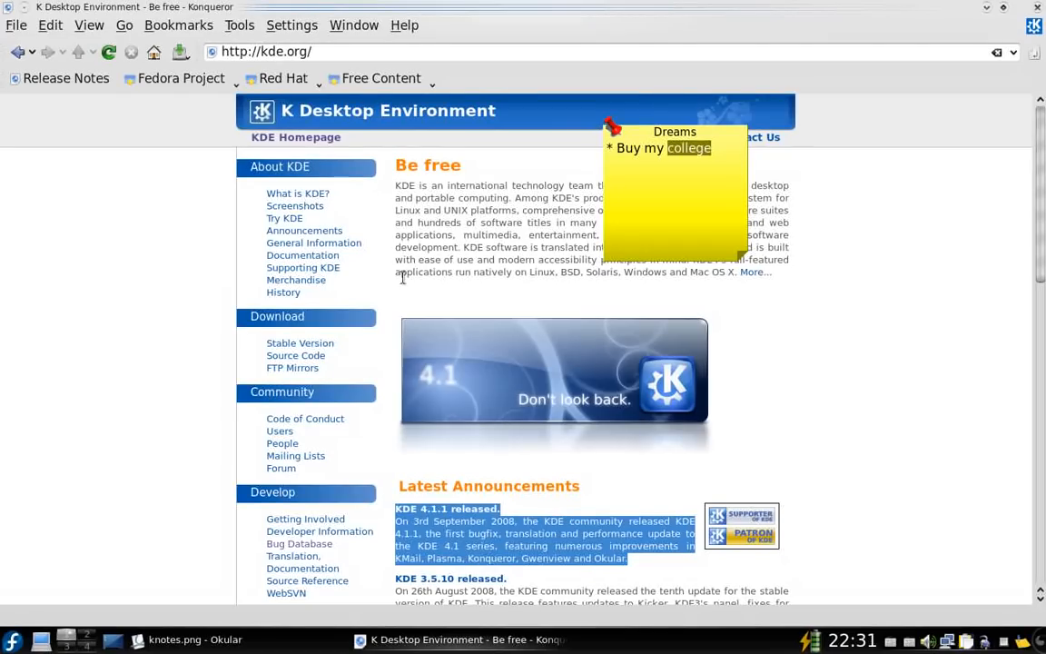
{"action": "left_click_drag", "start_coordinate": [674, 132], "coordinate": [856, 85]}
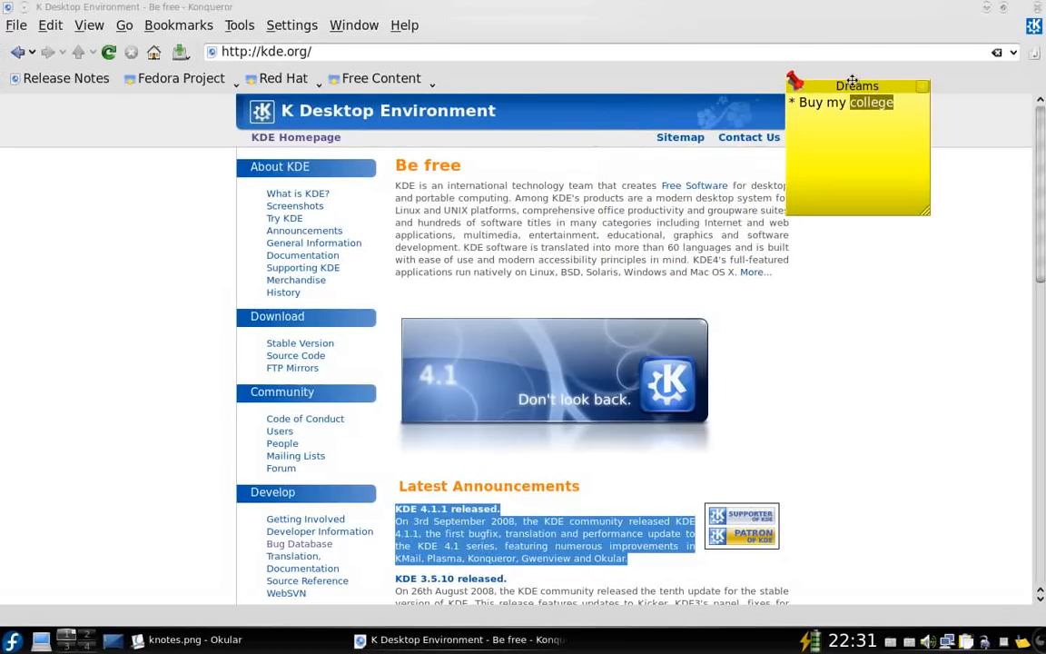
{"action": "left_click_drag", "start_coordinate": [854, 86], "coordinate": [888, 66]}
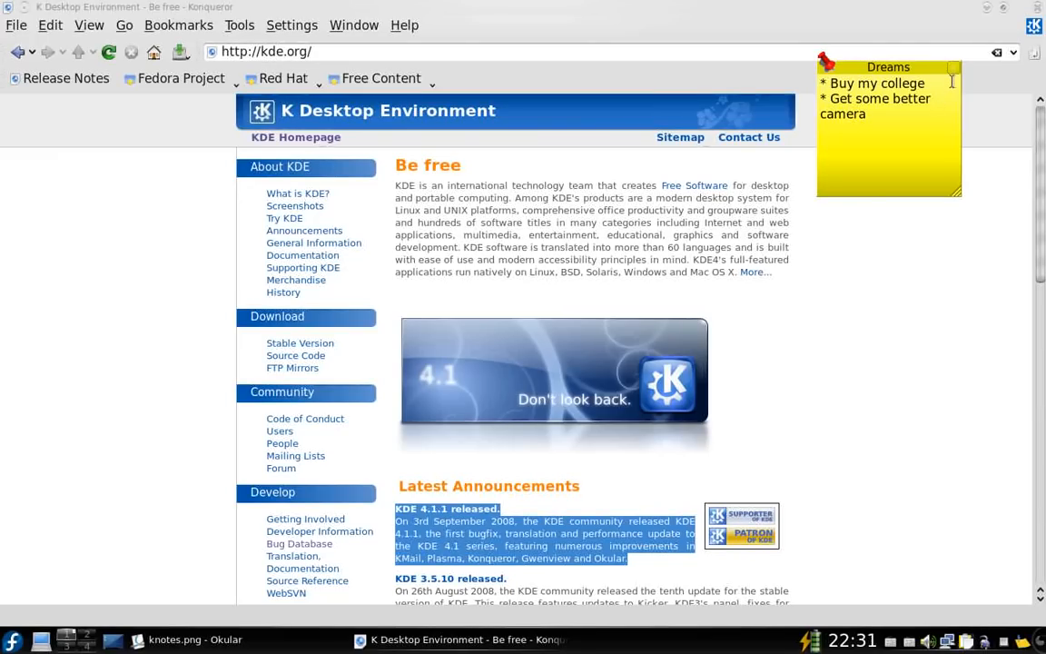
{"action": "mouse_move", "coordinate": [936, 77]}
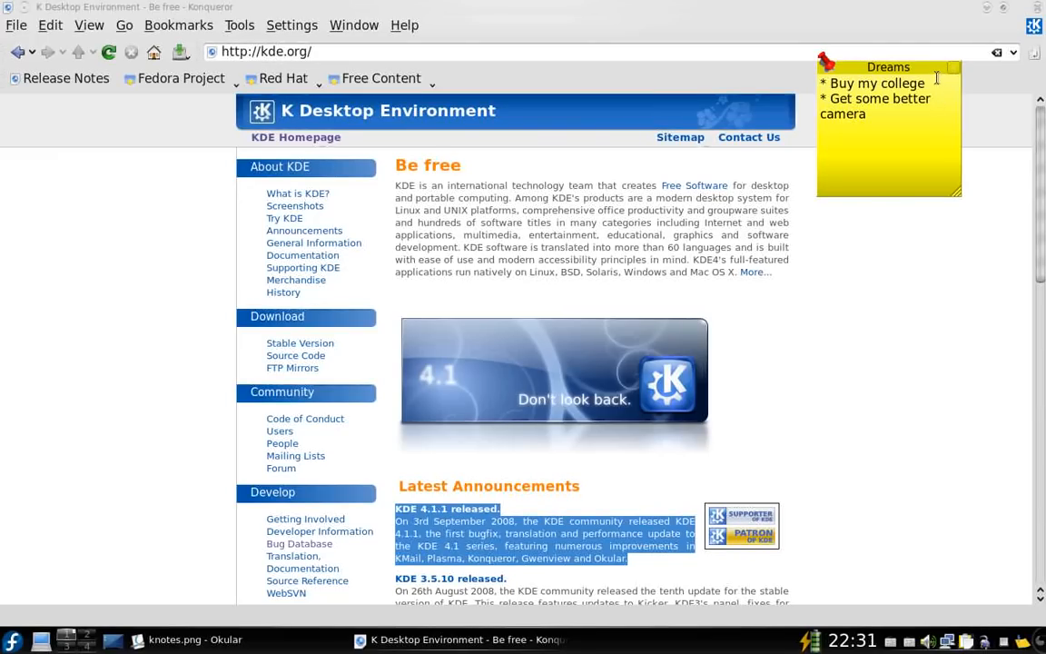
{"action": "mouse_move", "coordinate": [294, 206]}
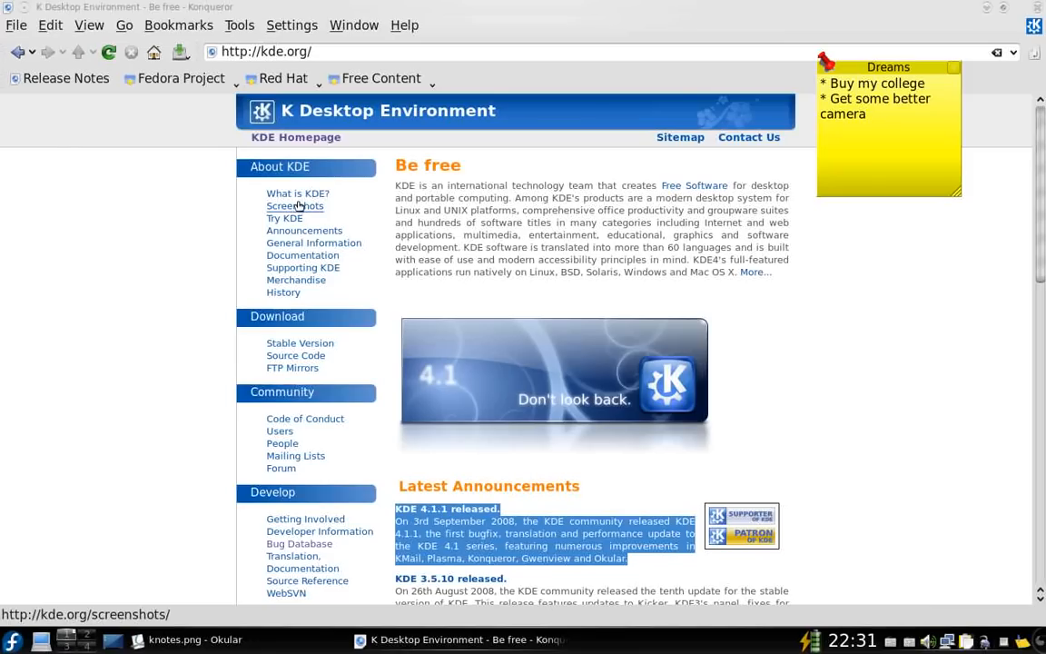
{"action": "left_click", "coordinate": [294, 205]}
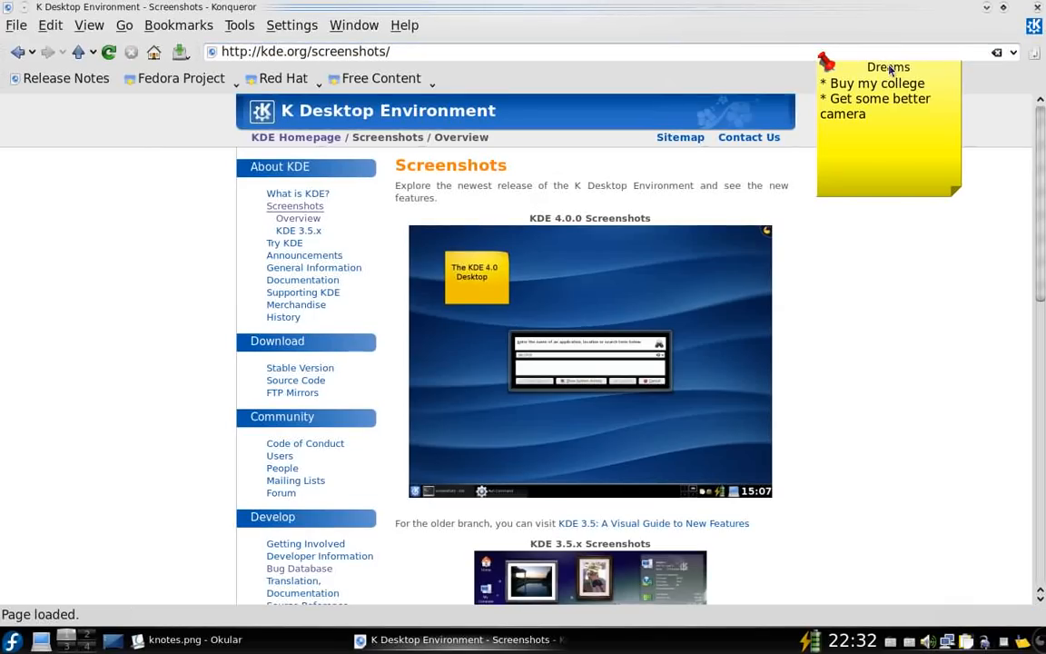
{"action": "mouse_move", "coordinate": [988, 11]}
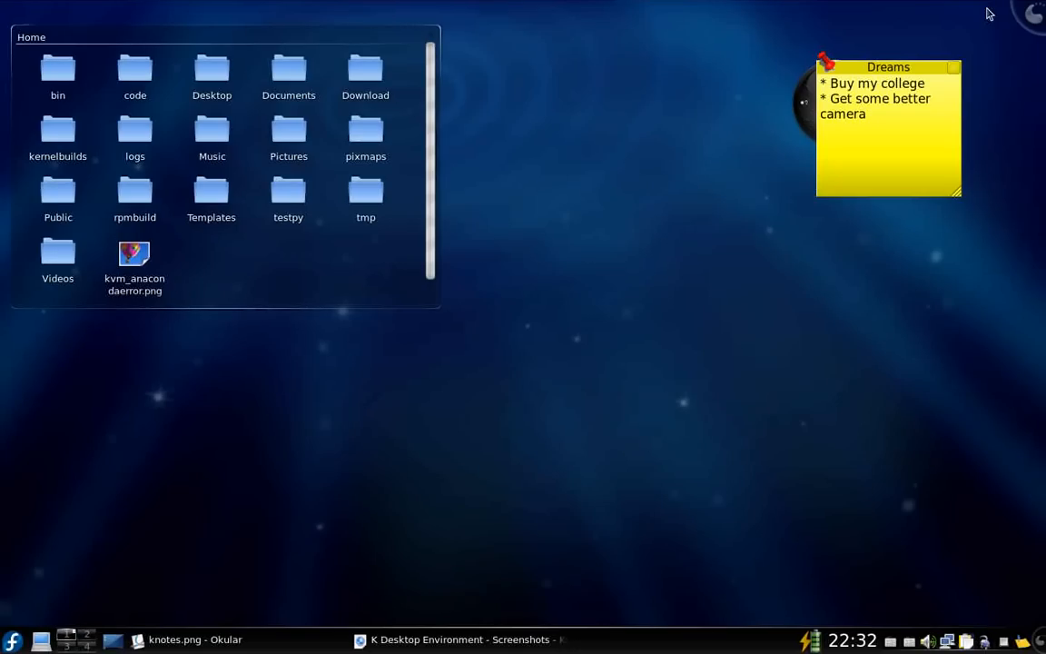
{"action": "mouse_move", "coordinate": [1007, 587]}
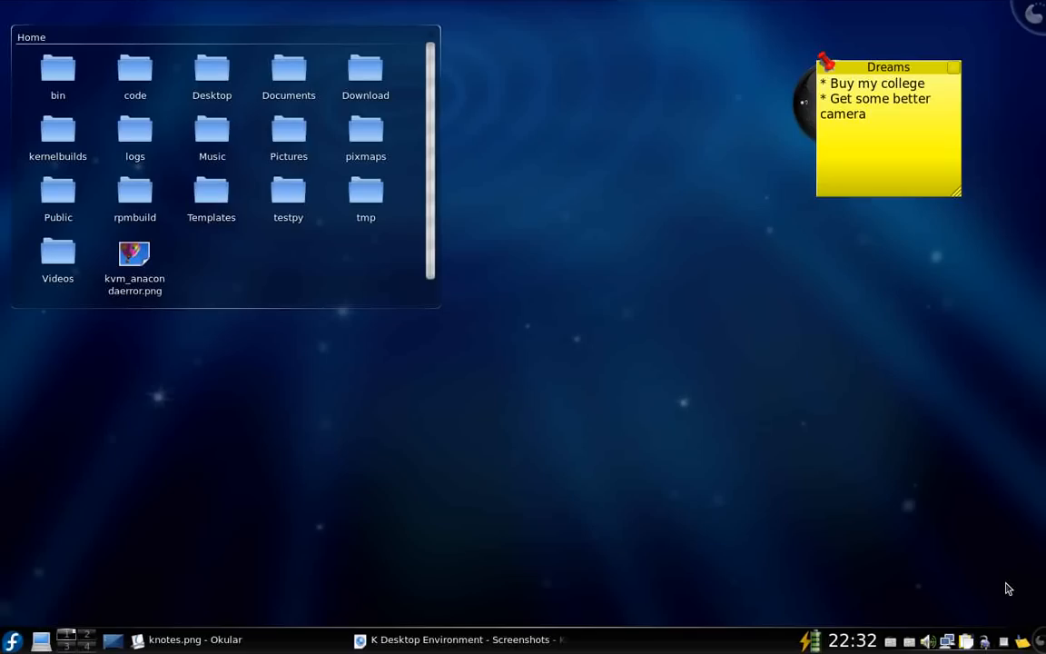